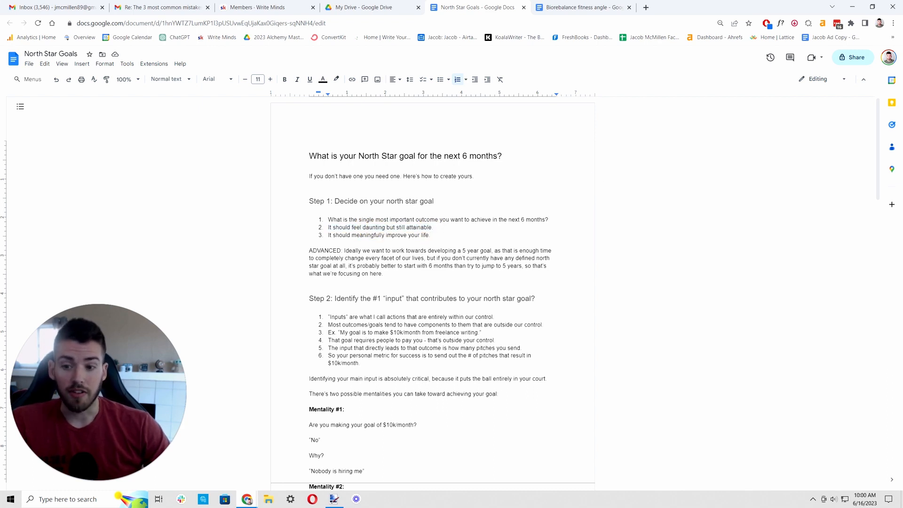
Scroll down past Step 2 and select words in the Mentality #1 example.
{"action": "left_click", "coordinate": [429, 235]}
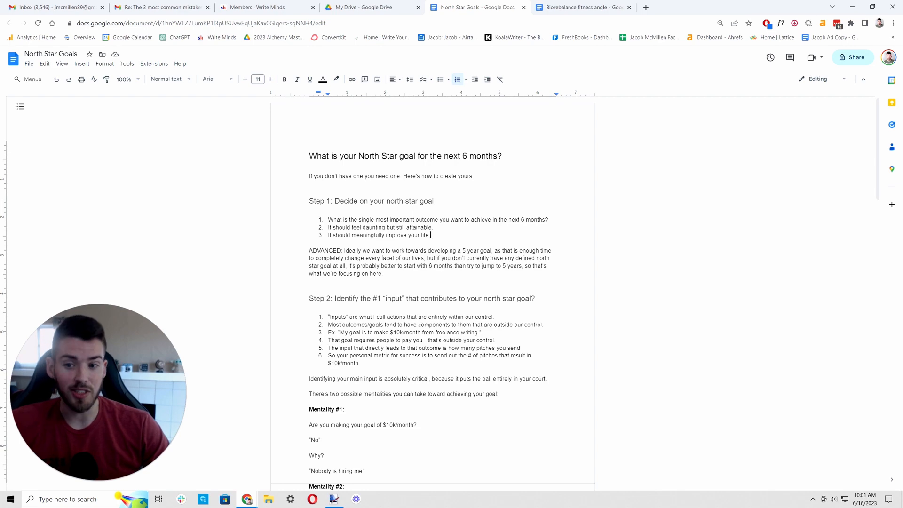
{"action": "scroll", "scroll_direction": "down", "scroll_amount": 3}
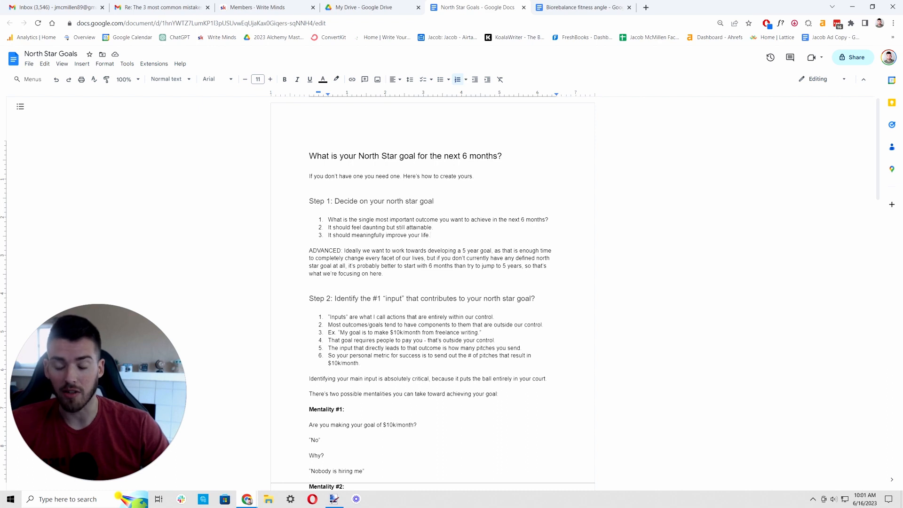
{"action": "left_click", "coordinate": [429, 235]}
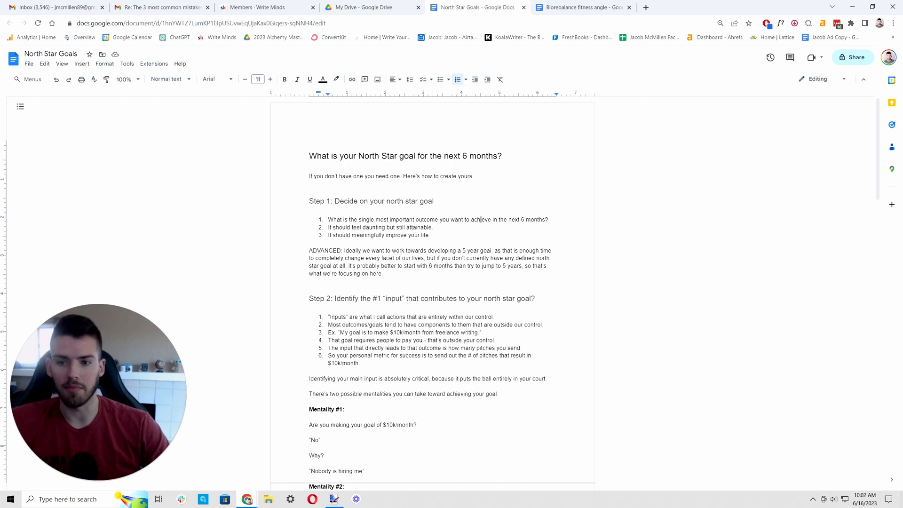
{"action": "left_click_drag", "start_coordinate": [446, 250], "coordinate": [473, 265]}
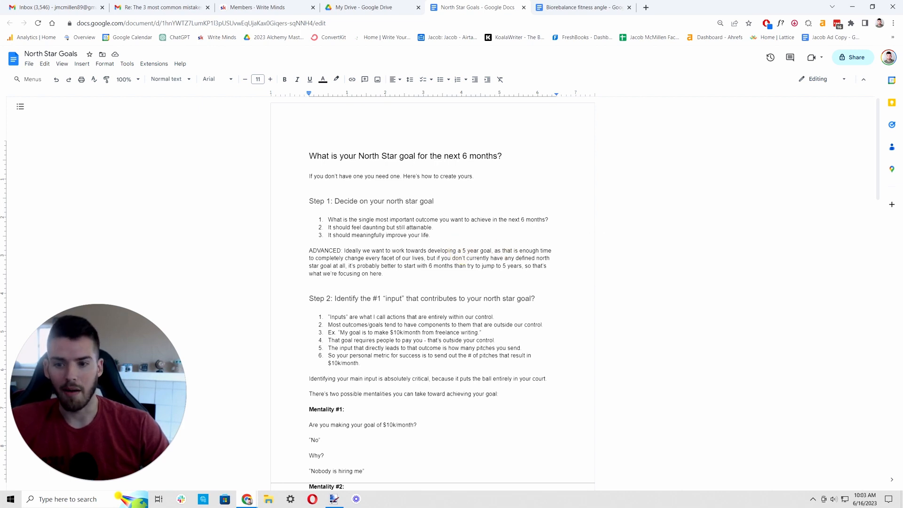
{"action": "double_click", "coordinate": [474, 250]}
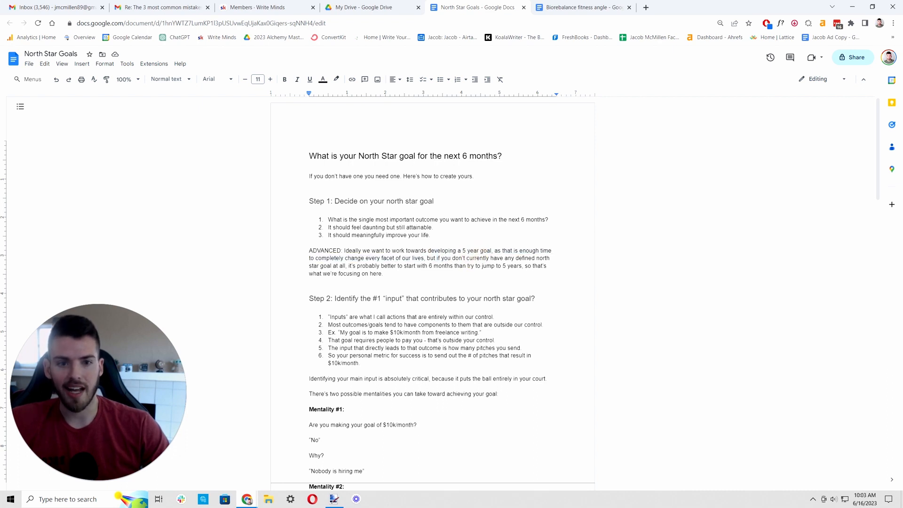
{"action": "double_click", "coordinate": [462, 249]}
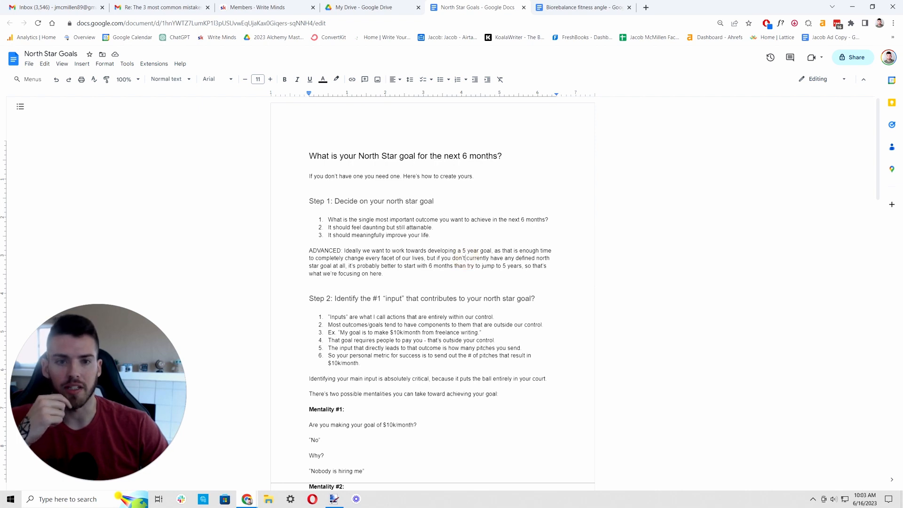
Highlight lines of Mentality #2's dialogue and Step 3's monthly milestones.
{"action": "left_click_drag", "start_coordinate": [389, 176], "coordinate": [474, 176]}
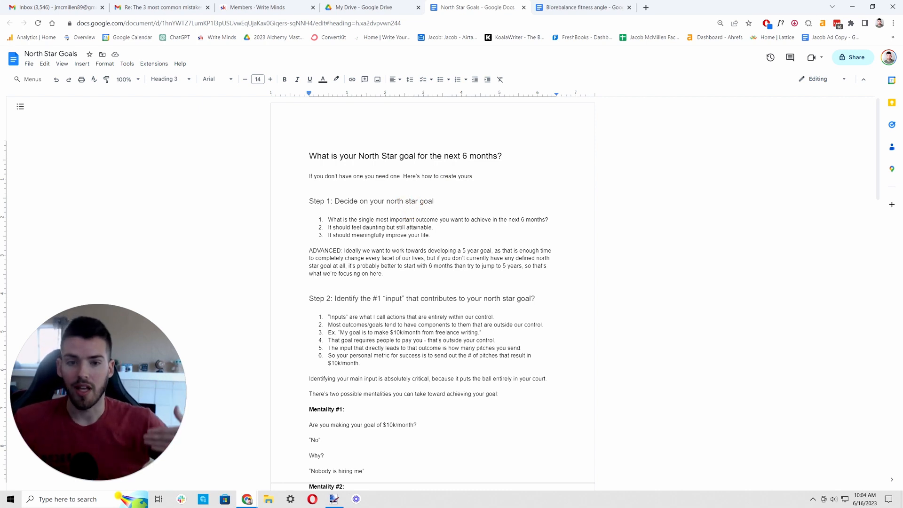
{"action": "left_click", "coordinate": [408, 201]}
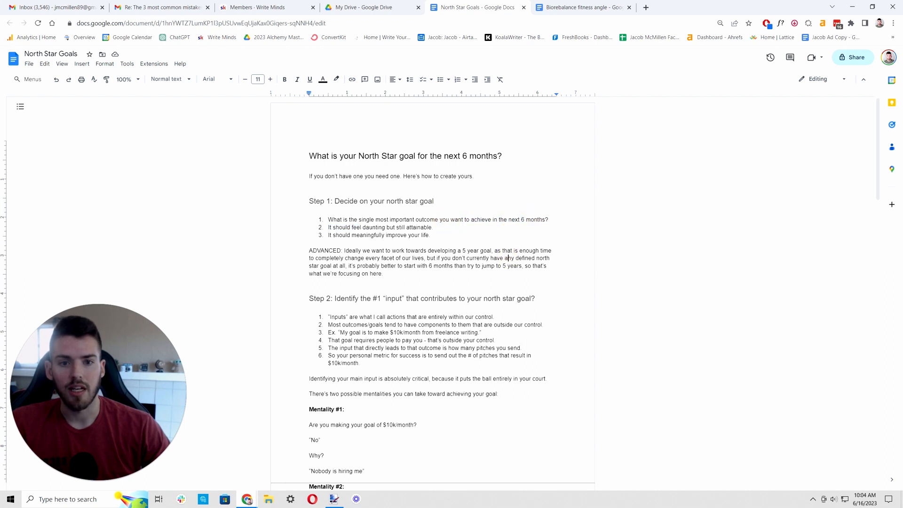
{"action": "left_click_drag", "start_coordinate": [377, 220], "coordinate": [462, 220]}
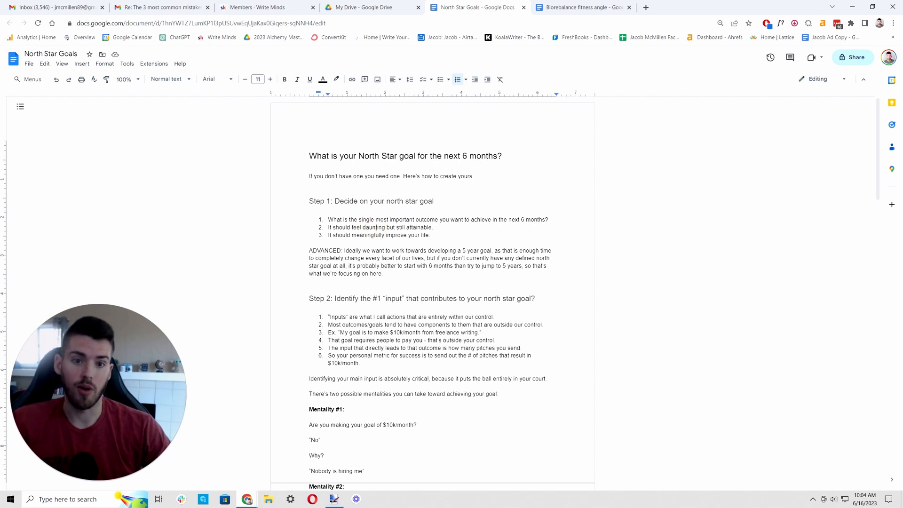
{"action": "left_click_drag", "start_coordinate": [403, 226], "coordinate": [424, 235]}
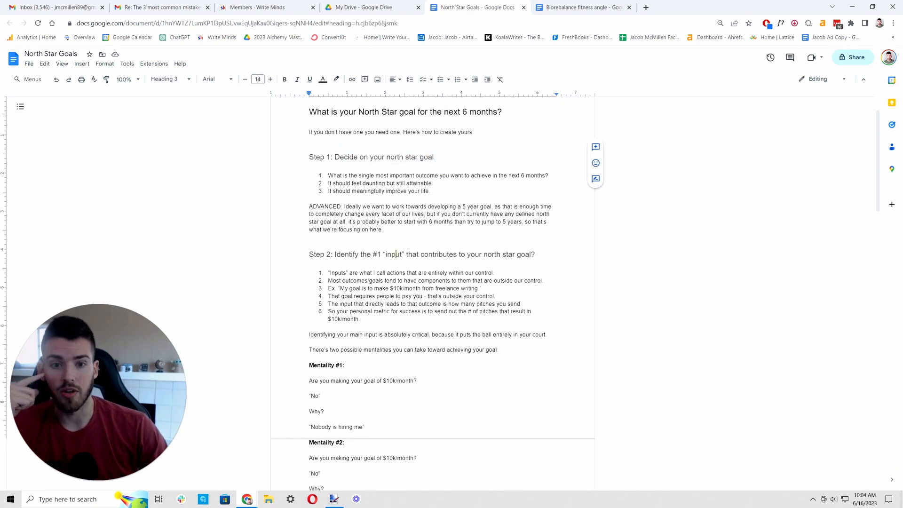
{"action": "left_click", "coordinate": [431, 303]}
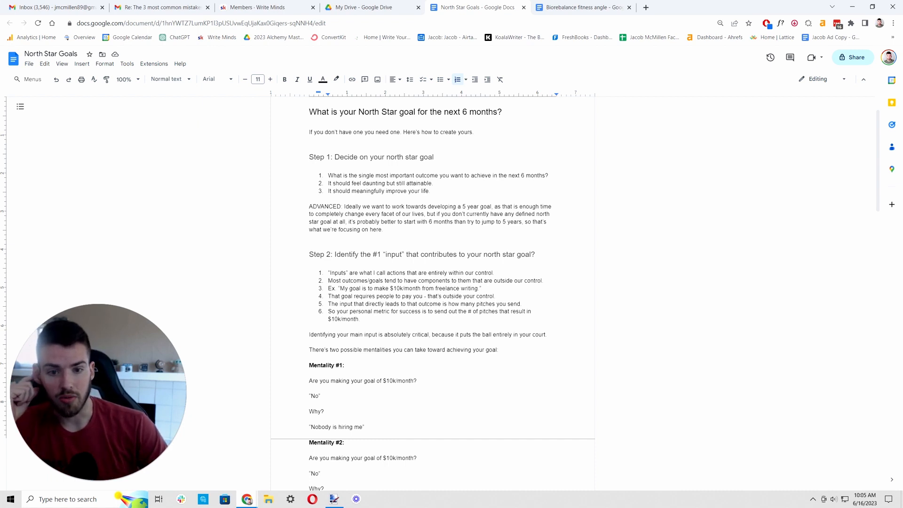
{"action": "double_click", "coordinate": [484, 303]}
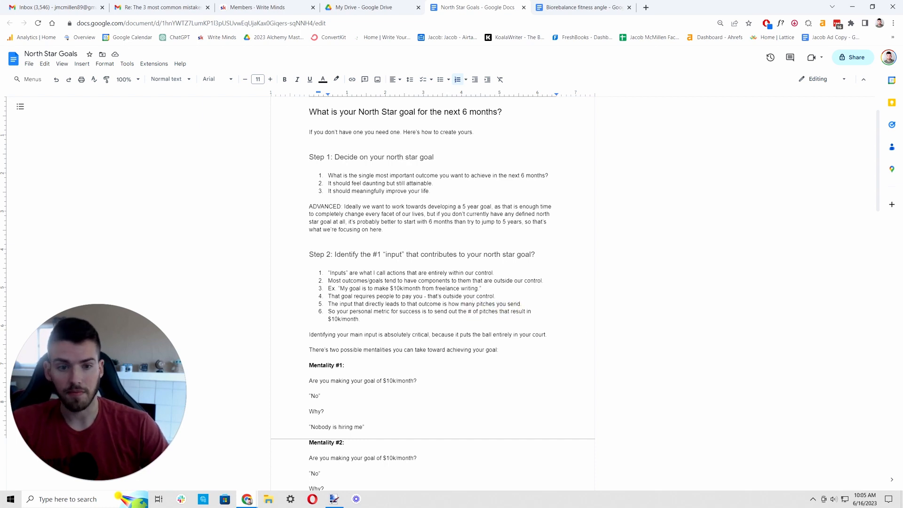
{"action": "left_click_drag", "start_coordinate": [374, 311], "coordinate": [433, 311]}
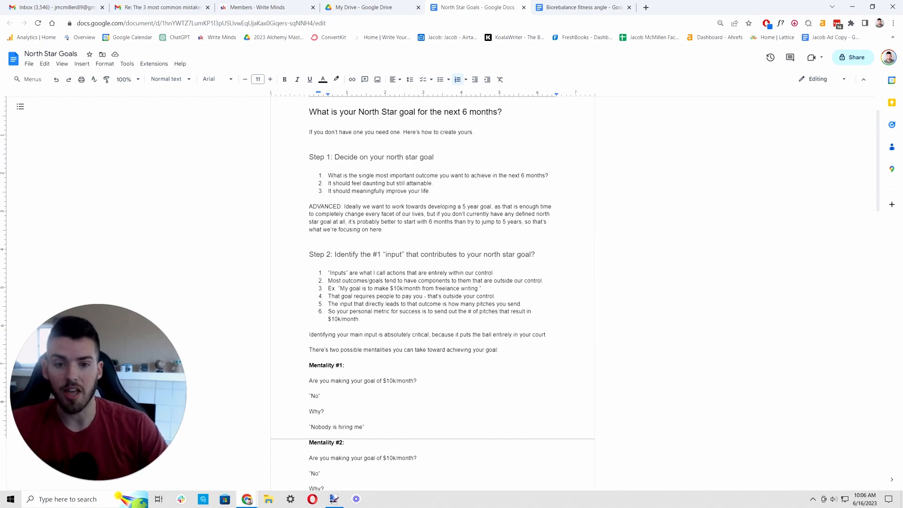
{"action": "left_click", "coordinate": [498, 310]}
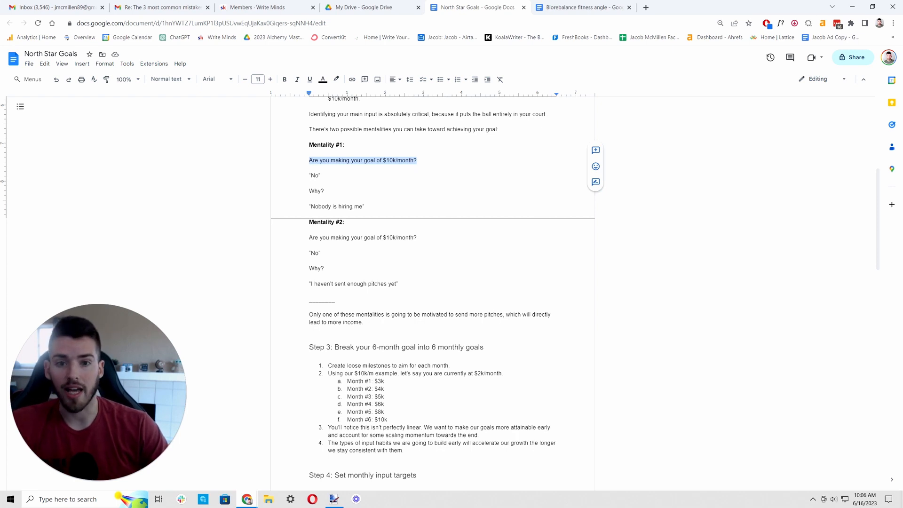
Click through the Mentality examples, scrolling up briefly and back down.
{"action": "left_click", "coordinate": [309, 198]}
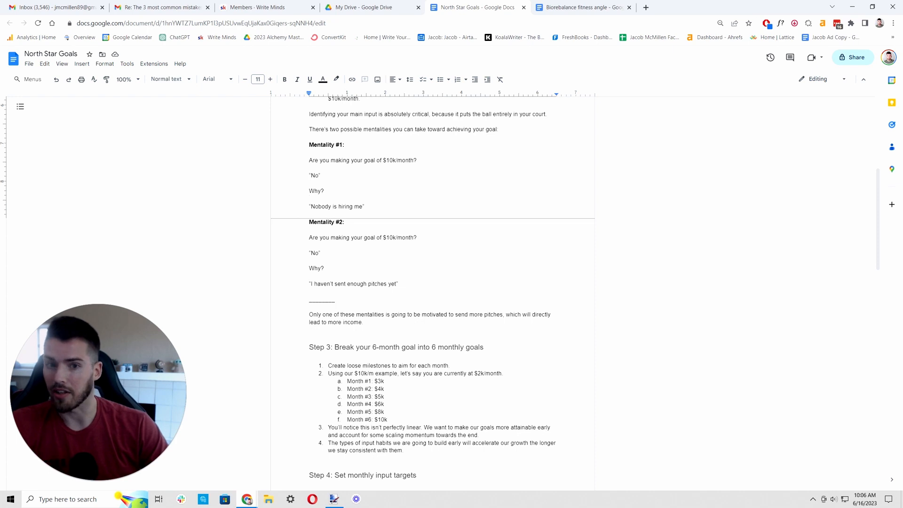
{"action": "left_click", "coordinate": [309, 198]}
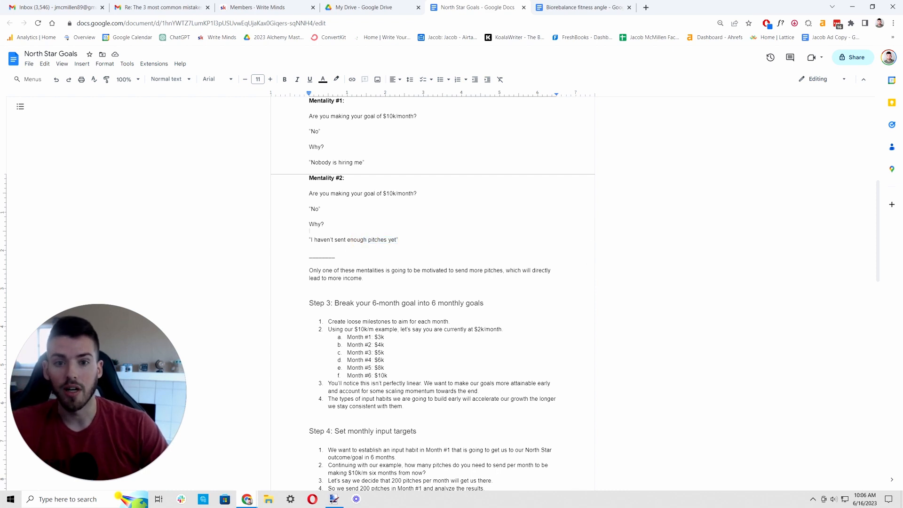
{"action": "scroll", "scroll_direction": "up", "scroll_amount": 3}
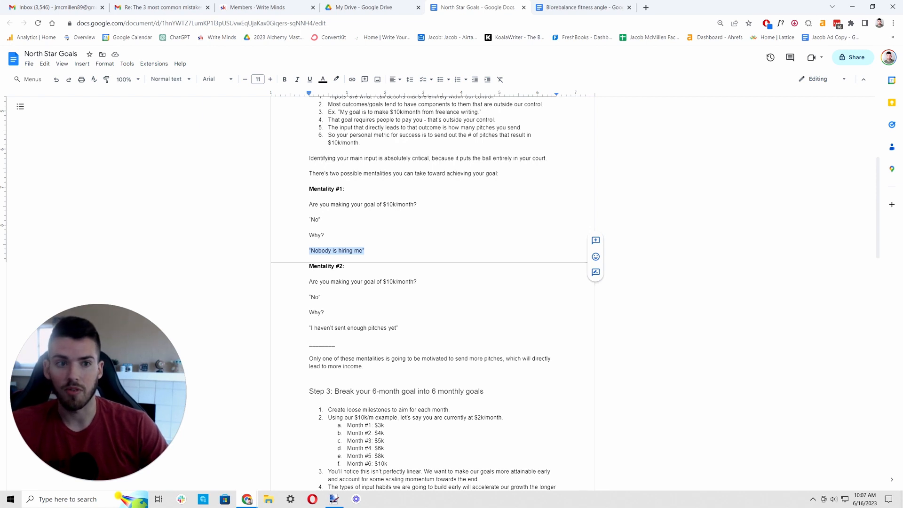
{"action": "scroll", "scroll_direction": "down", "scroll_amount": 3}
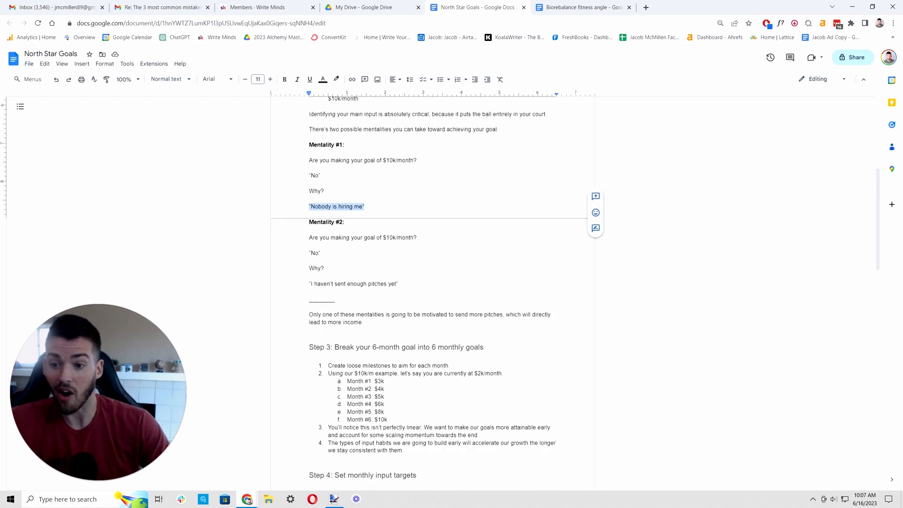
{"action": "left_click", "coordinate": [419, 237]}
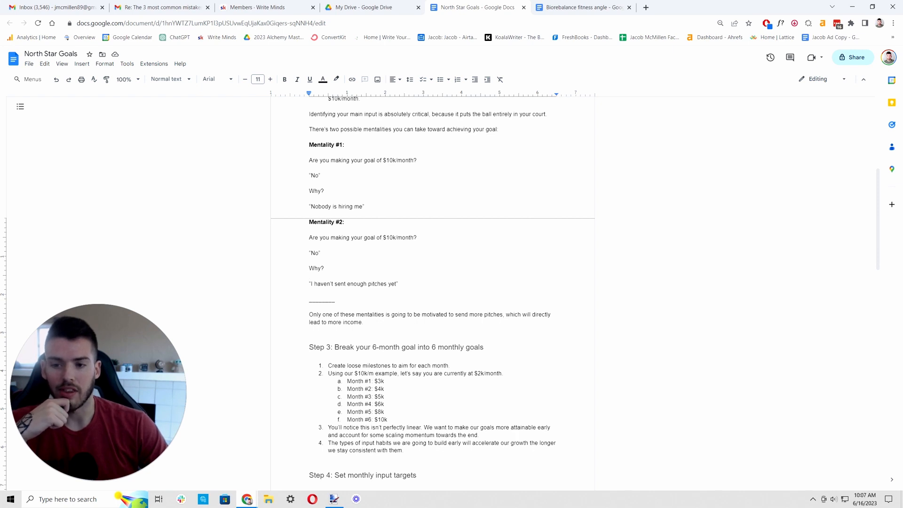
Highlight the answer 'I haven't sent enough pitches yet', then scroll to Step 4's input targets.
{"action": "left_click", "coordinate": [310, 275]}
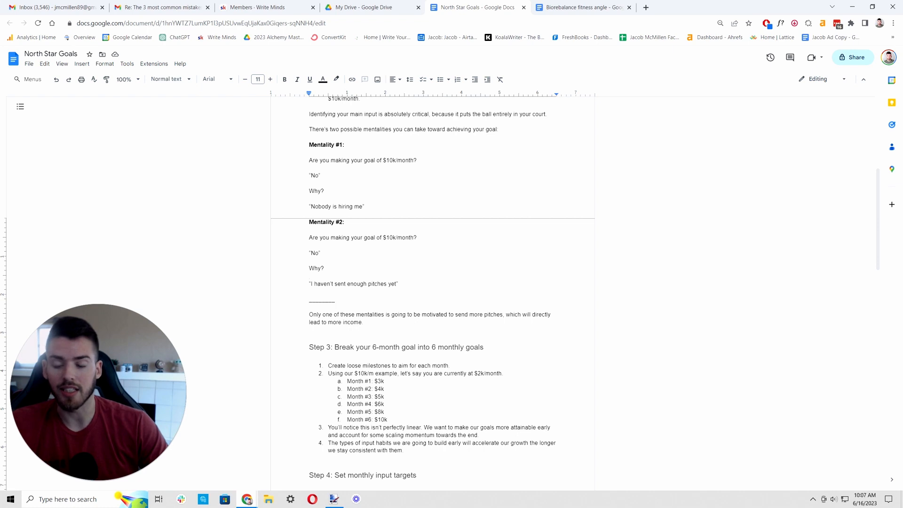
{"action": "left_click", "coordinate": [309, 275]}
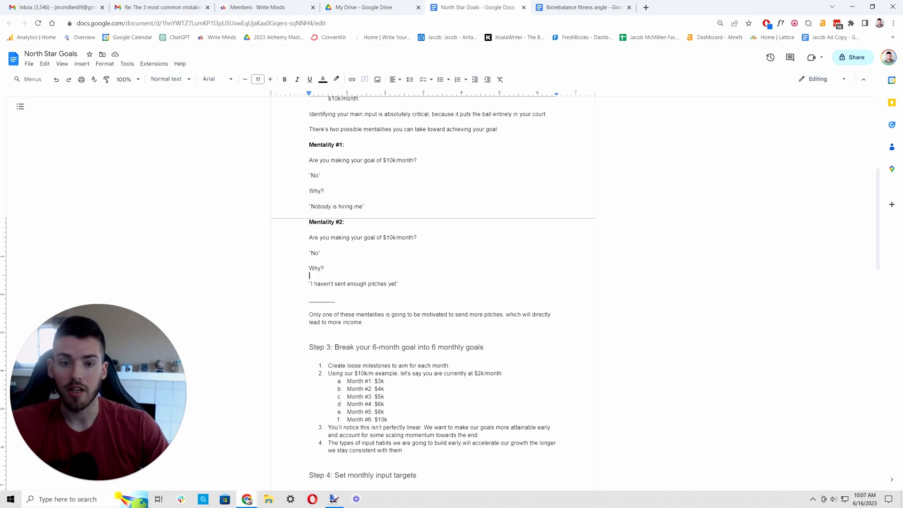
{"action": "left_click_drag", "start_coordinate": [310, 160], "coordinate": [364, 206]}
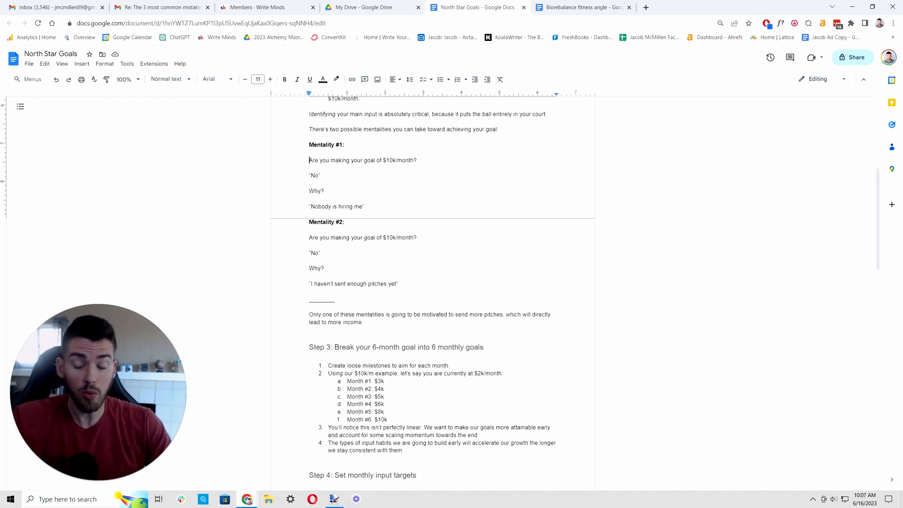
{"action": "left_click_drag", "start_coordinate": [309, 160], "coordinate": [364, 206]}
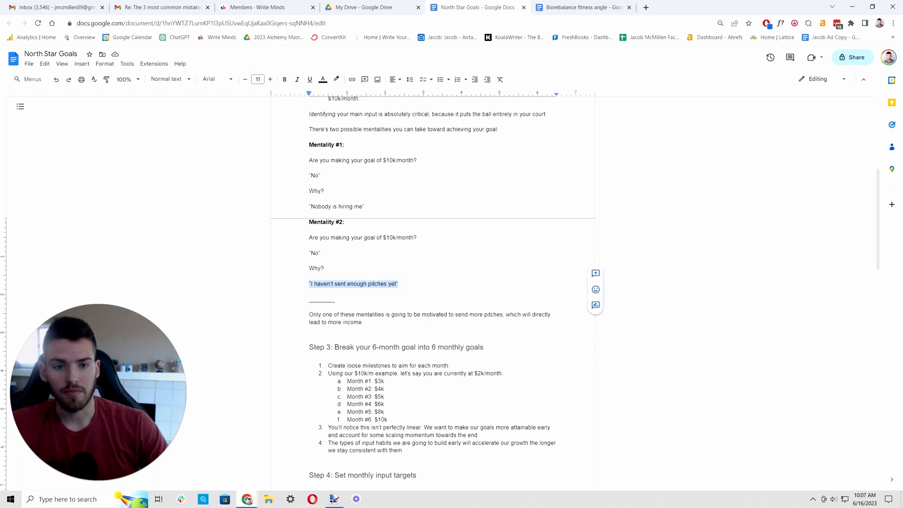
{"action": "scroll", "scroll_direction": "down", "scroll_amount": 3}
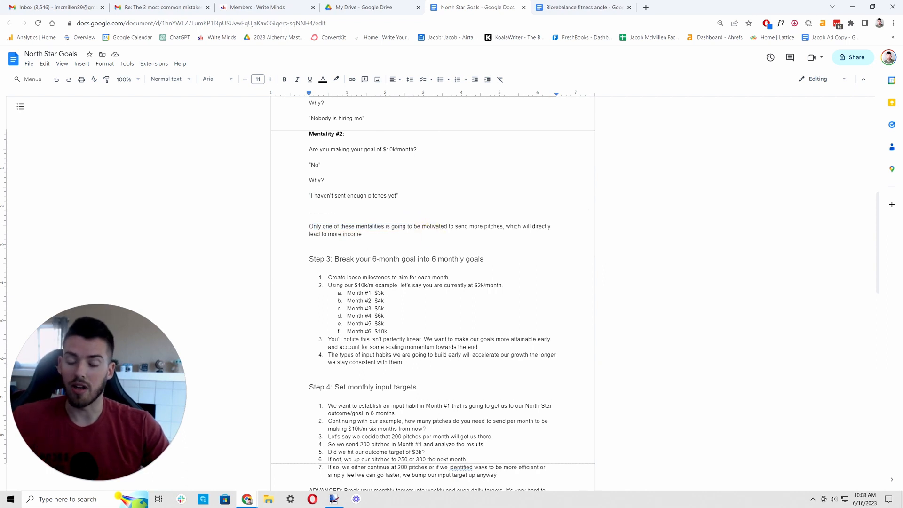
Jump to the Step 2 heading, highlight the opening steps, clear it, and scroll to Step 4's tip.
{"action": "left_click", "coordinate": [363, 233]}
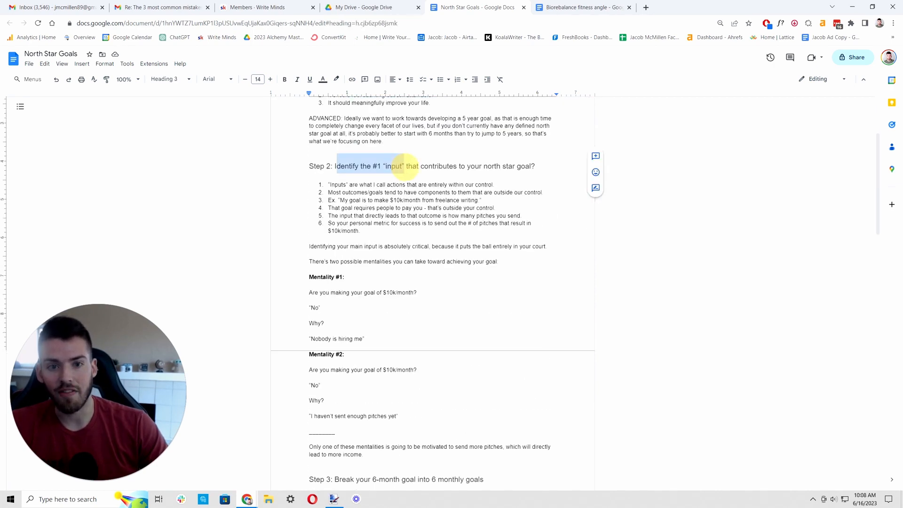
{"action": "left_click_drag", "start_coordinate": [403, 166], "coordinate": [450, 166]}
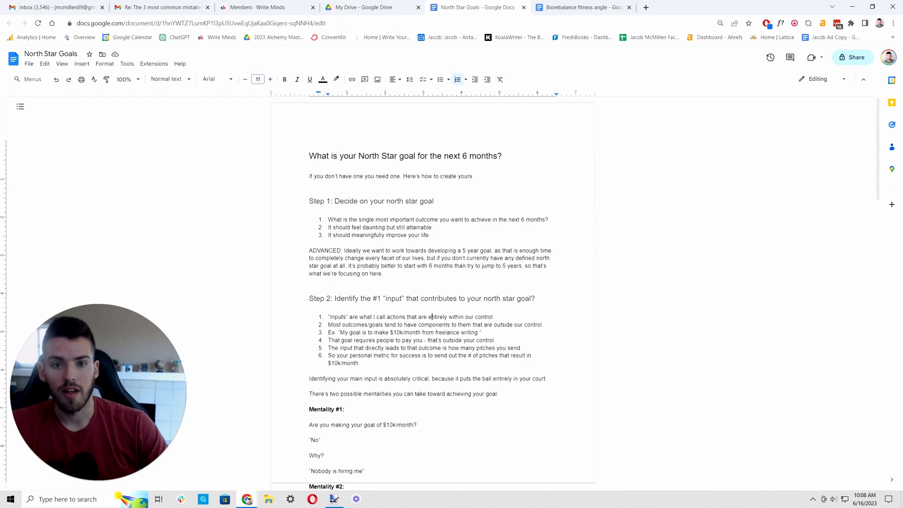
{"action": "scroll", "scroll_direction": "down", "scroll_amount": 3}
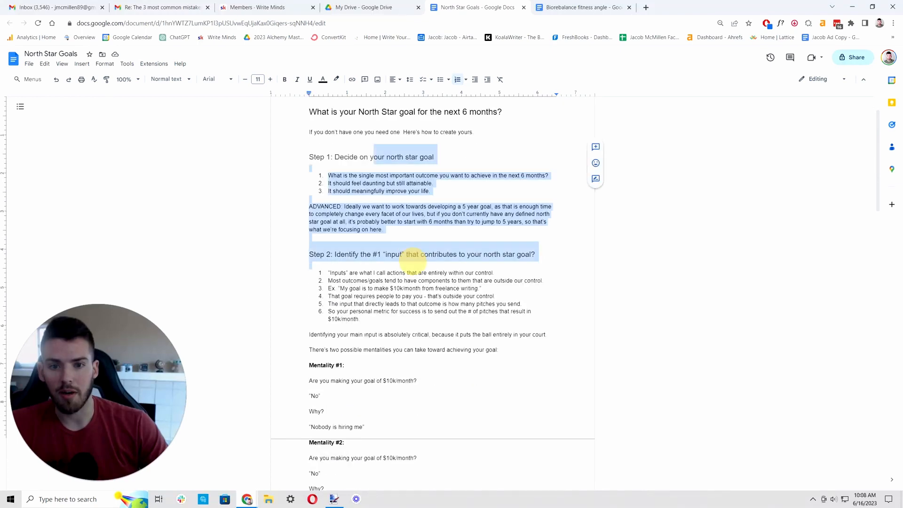
{"action": "left_click", "coordinate": [412, 259]}
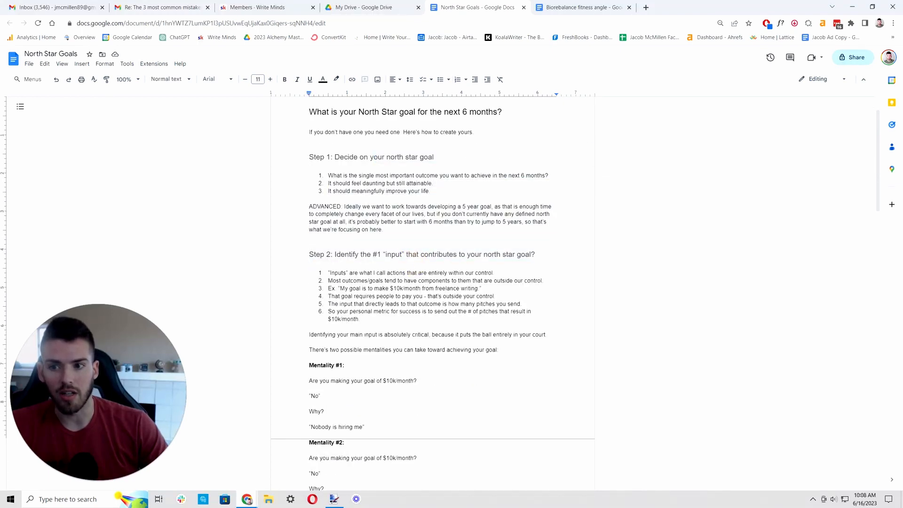
{"action": "scroll", "scroll_direction": "down", "scroll_amount": 3}
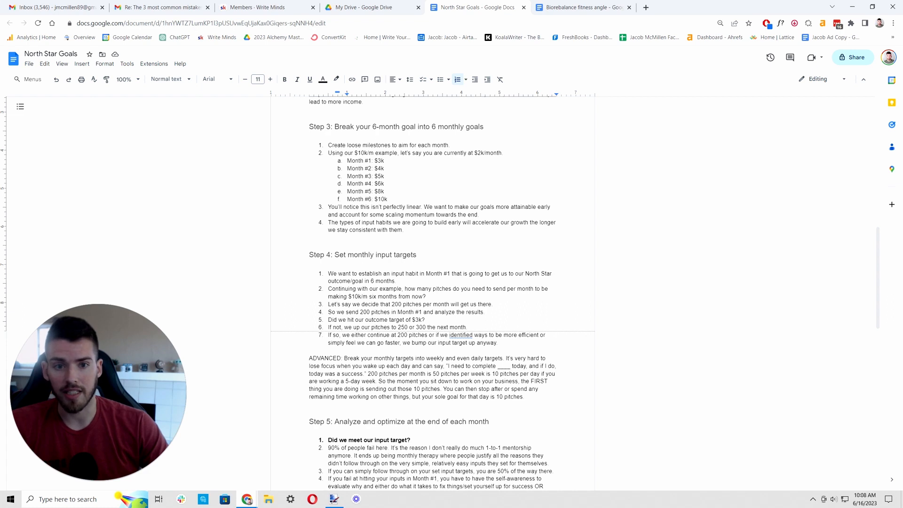
{"action": "left_click", "coordinate": [385, 168]}
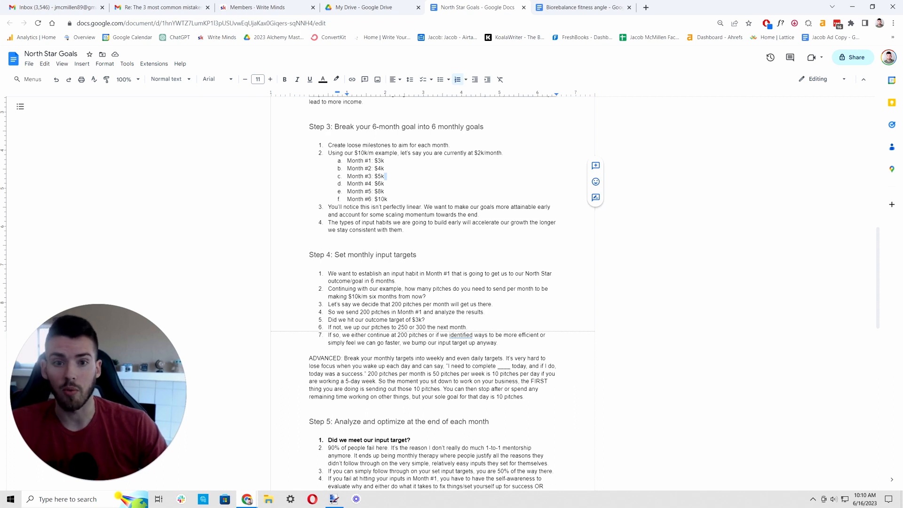
{"action": "left_click_drag", "start_coordinate": [373, 175], "coordinate": [387, 191]}
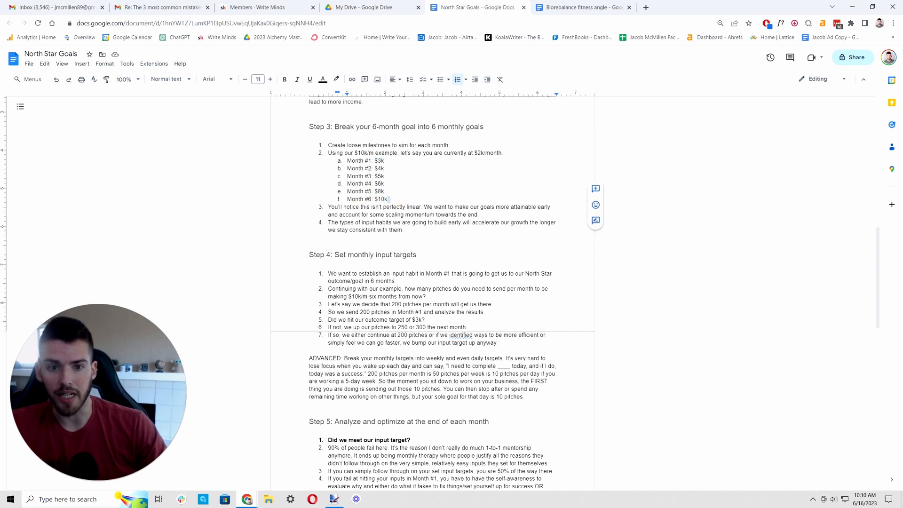
{"action": "left_click_drag", "start_coordinate": [347, 167], "coordinate": [386, 199]}
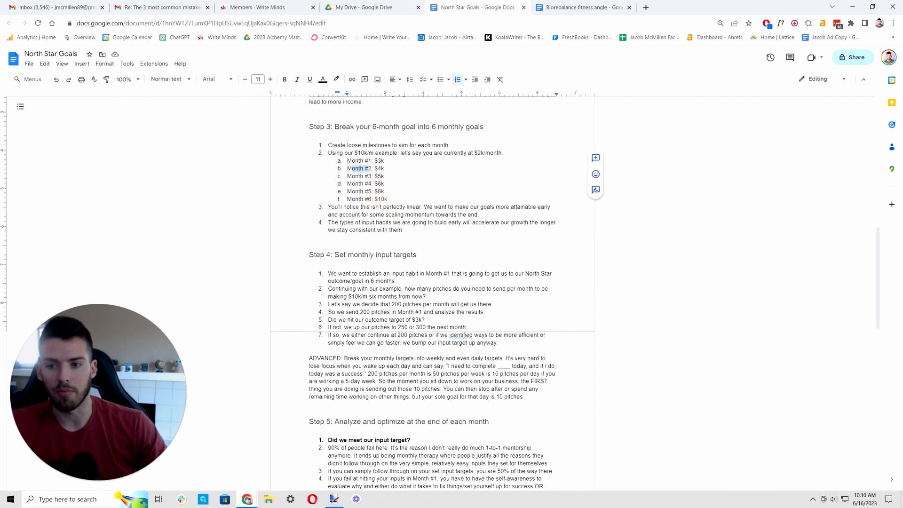
{"action": "left_click_drag", "start_coordinate": [366, 168], "coordinate": [387, 198]}
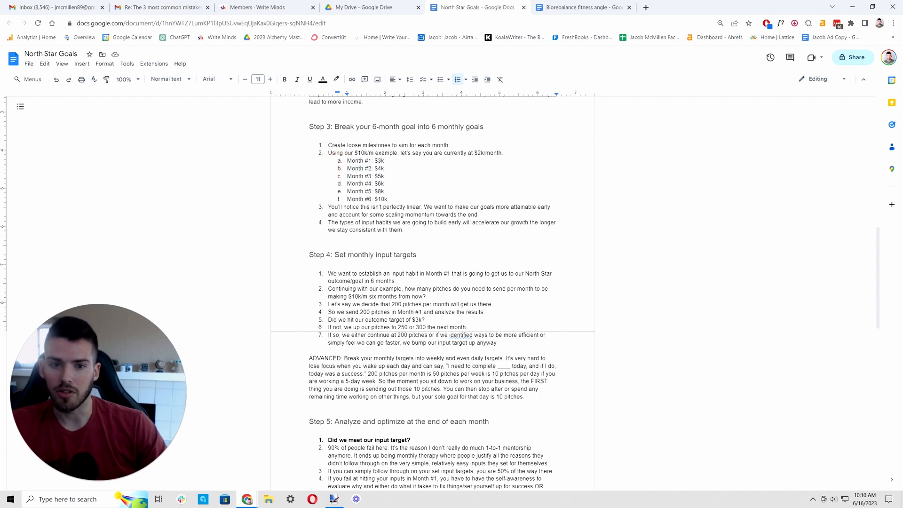
{"action": "triple_click", "coordinate": [363, 255]}
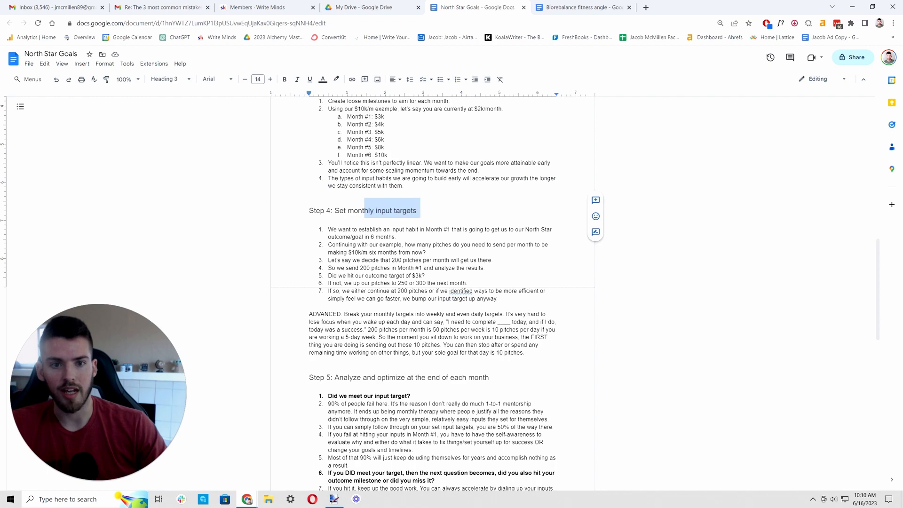
Scroll past the Month #1–#6 milestones to the ADVANCED note and Step 5's point 8.
{"action": "scroll", "scroll_direction": "down", "scroll_amount": 3}
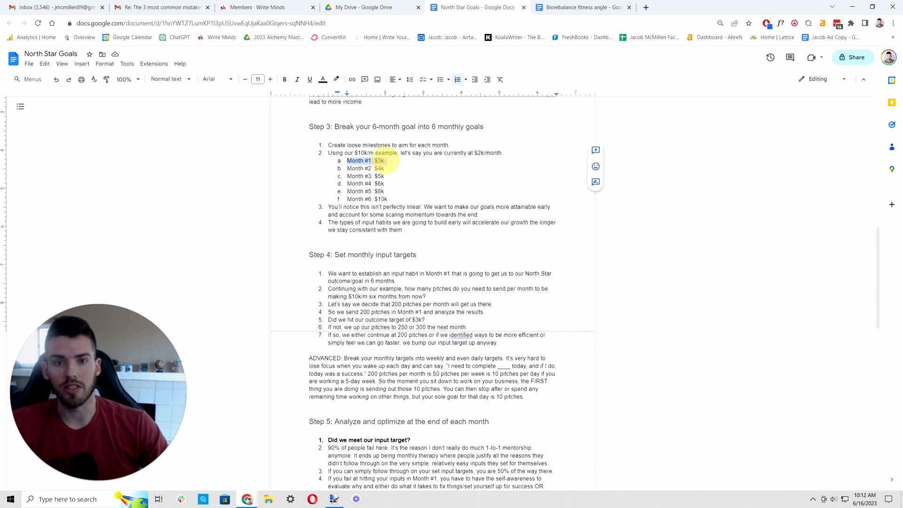
{"action": "scroll", "scroll_direction": "down", "scroll_amount": 3}
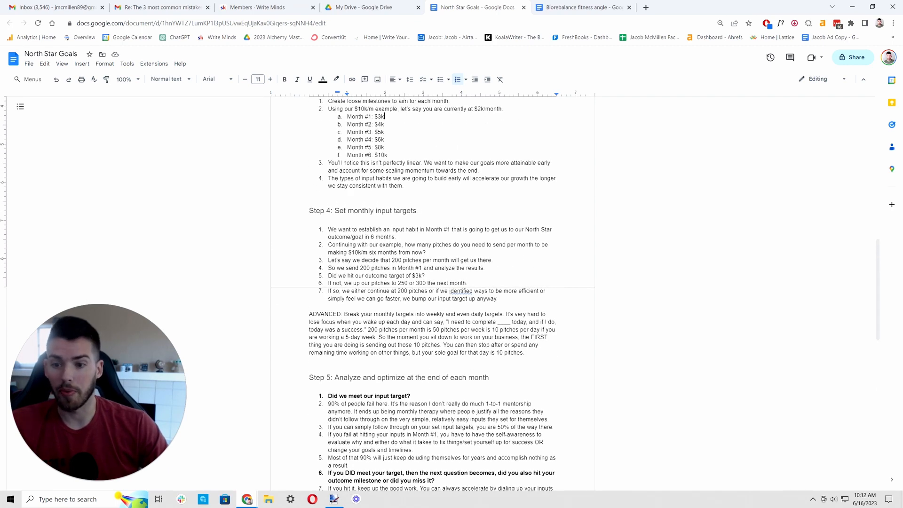
{"action": "scroll", "scroll_direction": "down", "scroll_amount": 3}
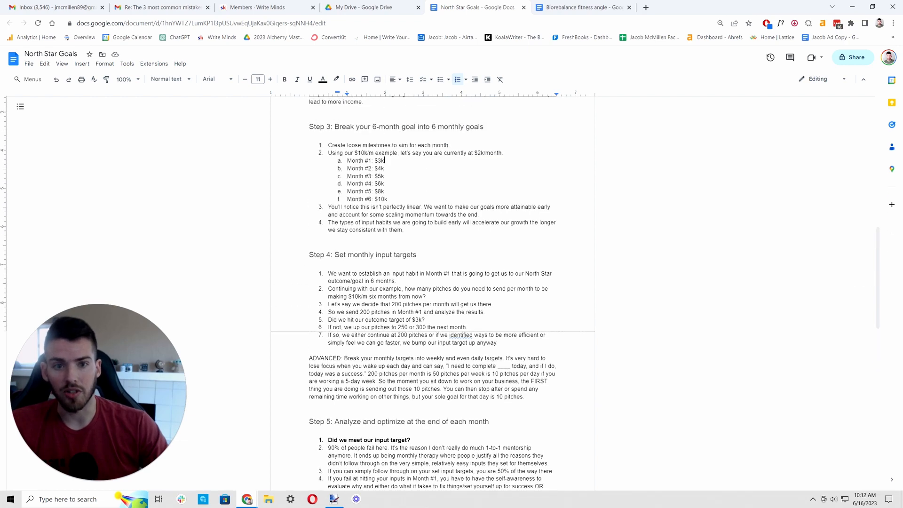
{"action": "scroll", "scroll_direction": "down", "scroll_amount": 3}
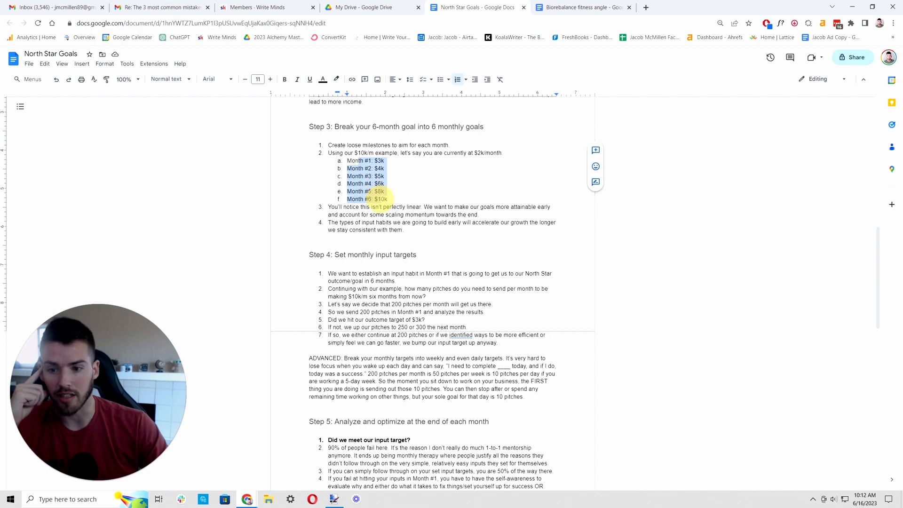
{"action": "scroll", "scroll_direction": "down", "scroll_amount": 3}
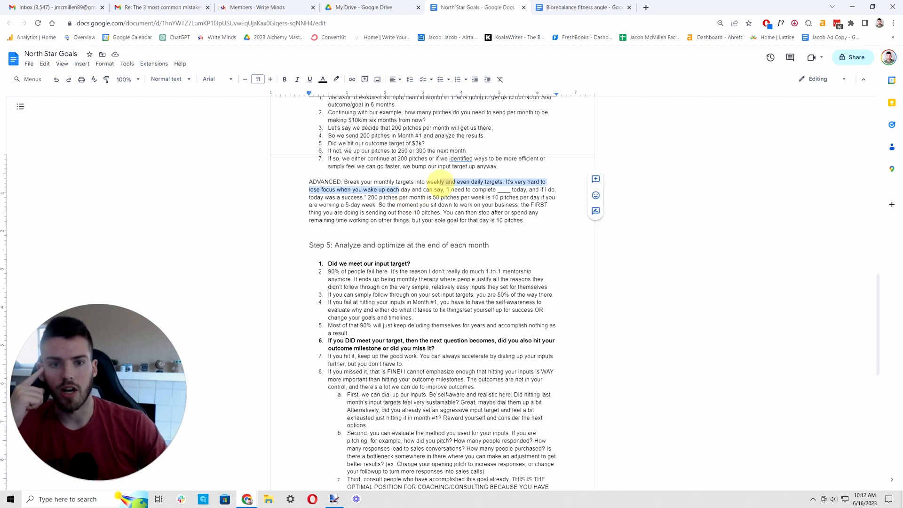
Clear the ADVANCED highlight, highlight 'Did we meet our input target?', and reach sub-point c.
{"action": "left_click", "coordinate": [464, 205]}
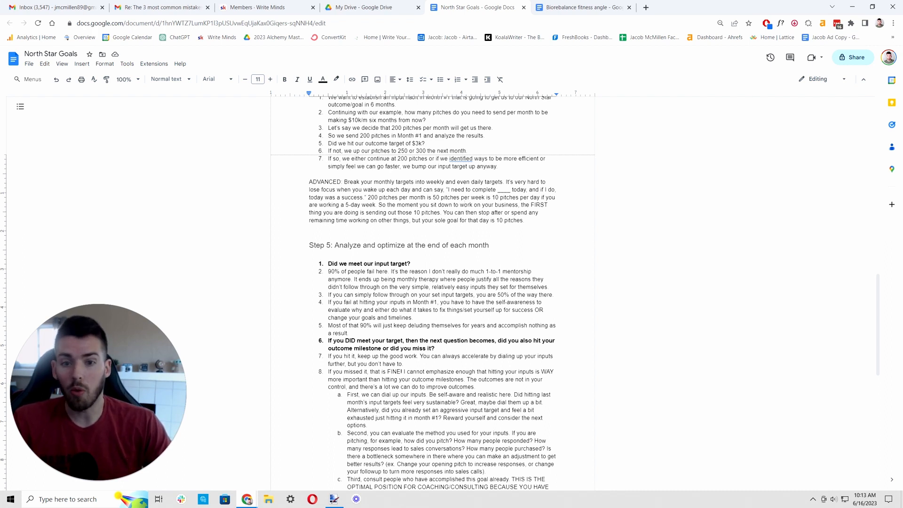
{"action": "double_click", "coordinate": [431, 216]}
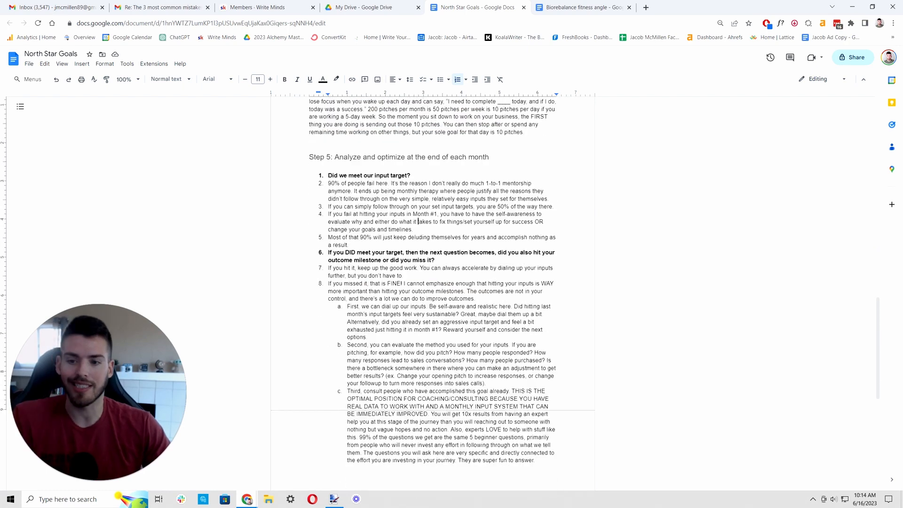
{"action": "scroll", "scroll_direction": "down", "scroll_amount": 3}
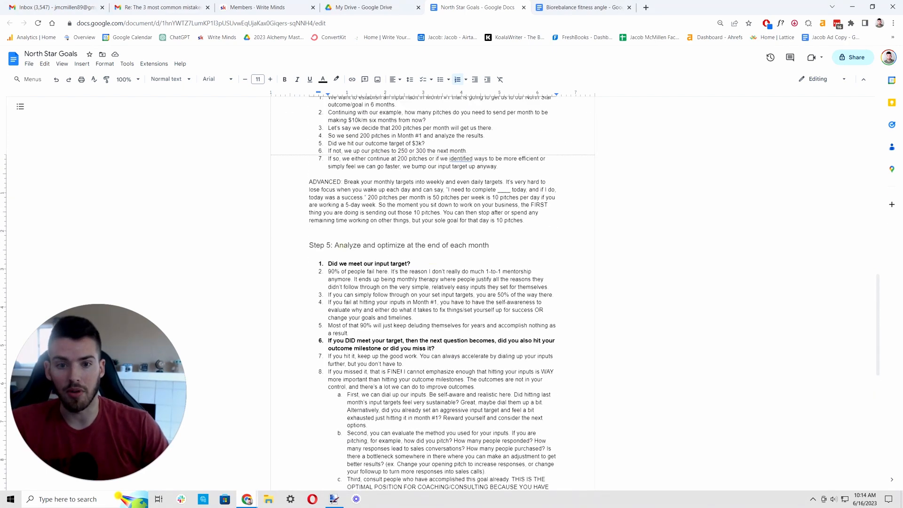
{"action": "left_click_drag", "start_coordinate": [328, 264], "coordinate": [423, 271]}
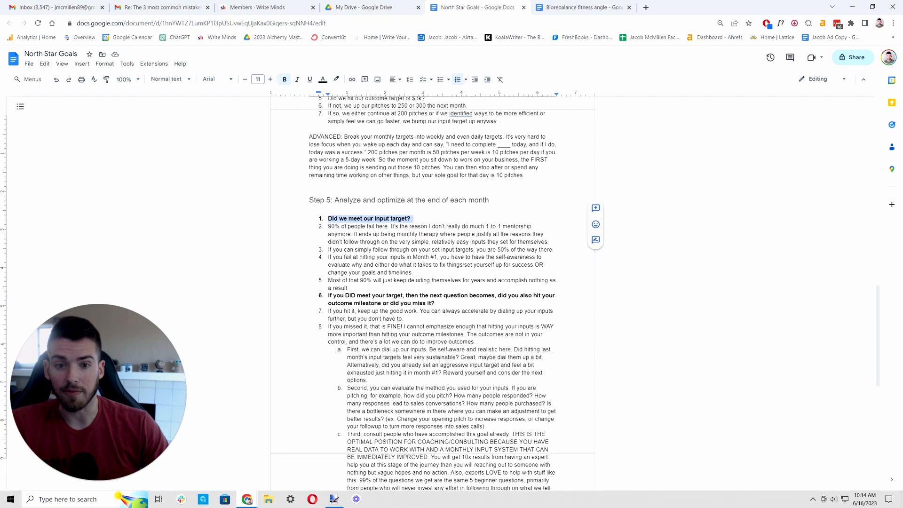
{"action": "scroll", "scroll_direction": "down", "scroll_amount": 3}
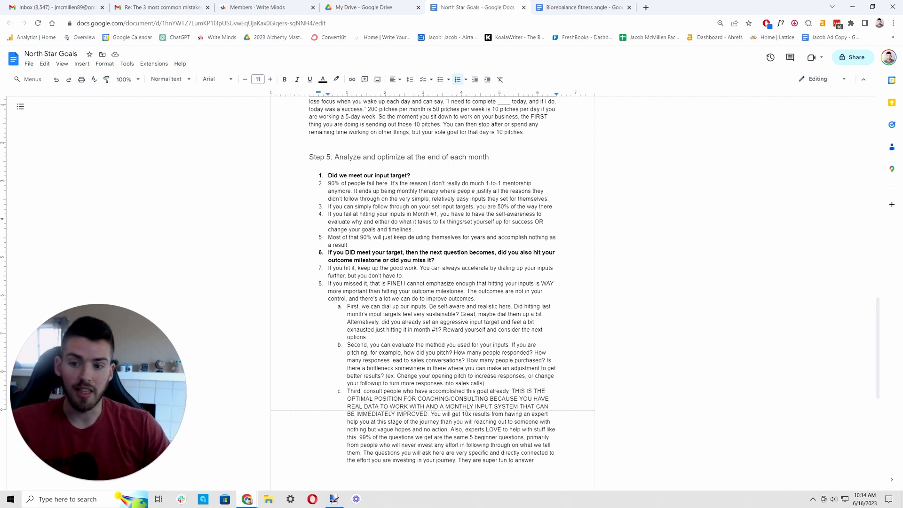
{"action": "left_click", "coordinate": [412, 229]}
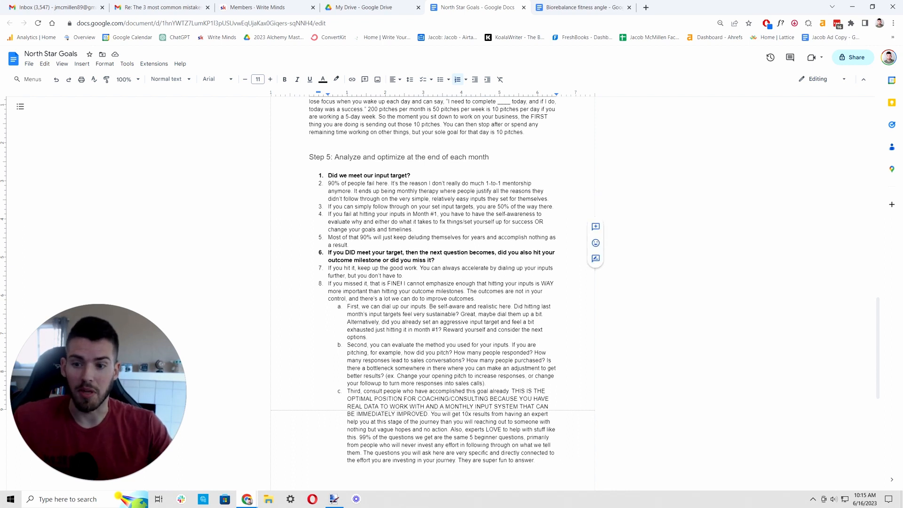
{"action": "left_click", "coordinate": [413, 229]}
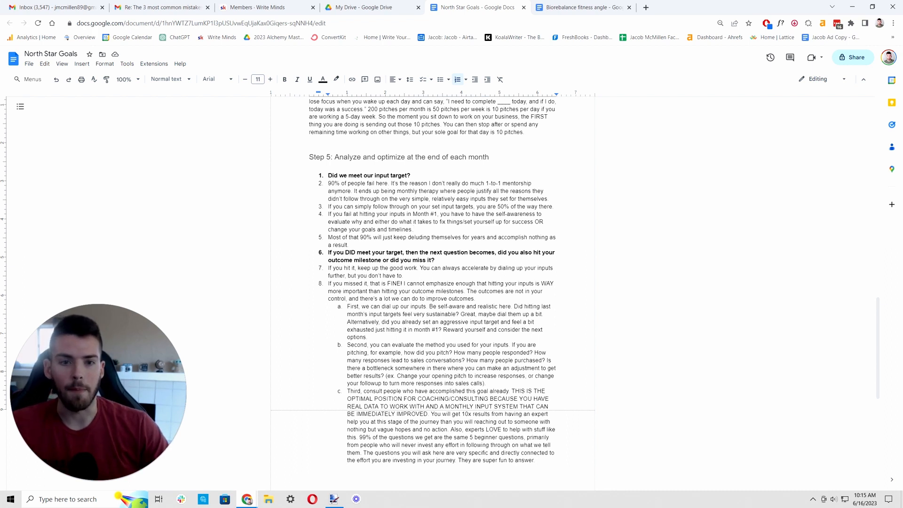
{"action": "left_click", "coordinate": [413, 228]}
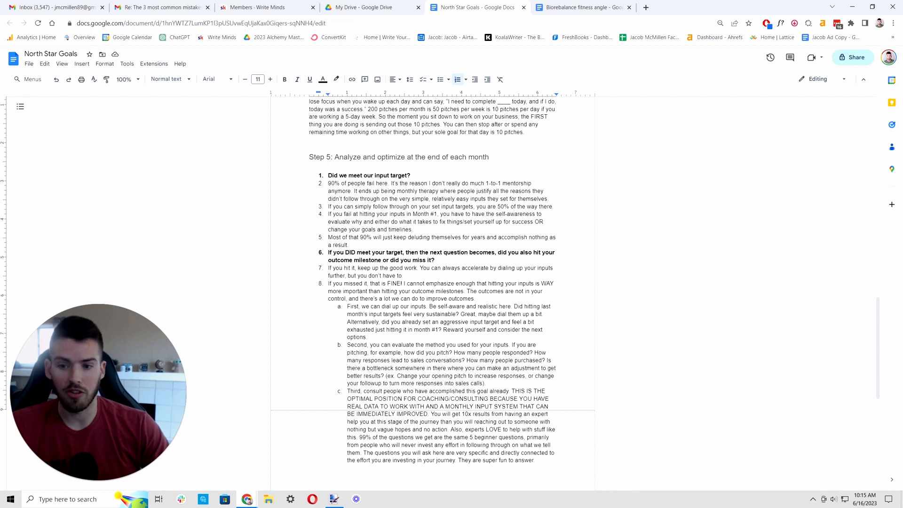
{"action": "left_click", "coordinate": [412, 229]}
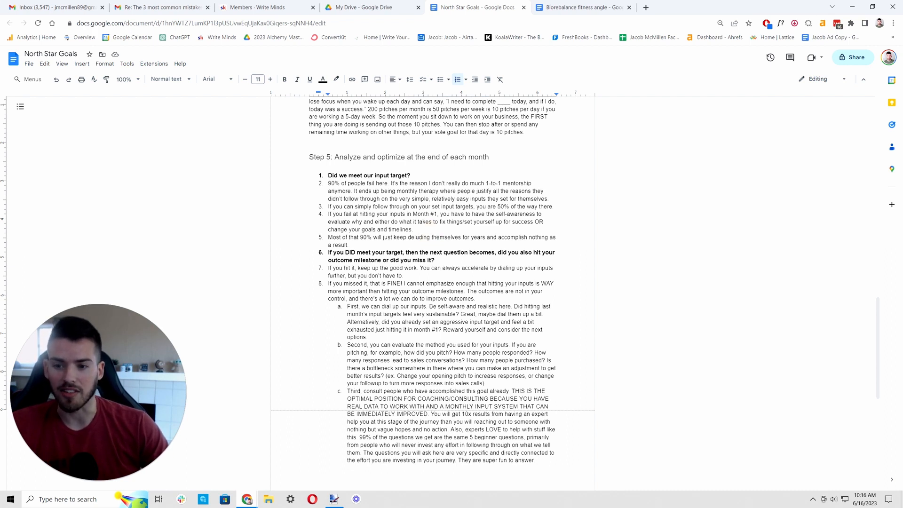
{"action": "left_click", "coordinate": [431, 237]}
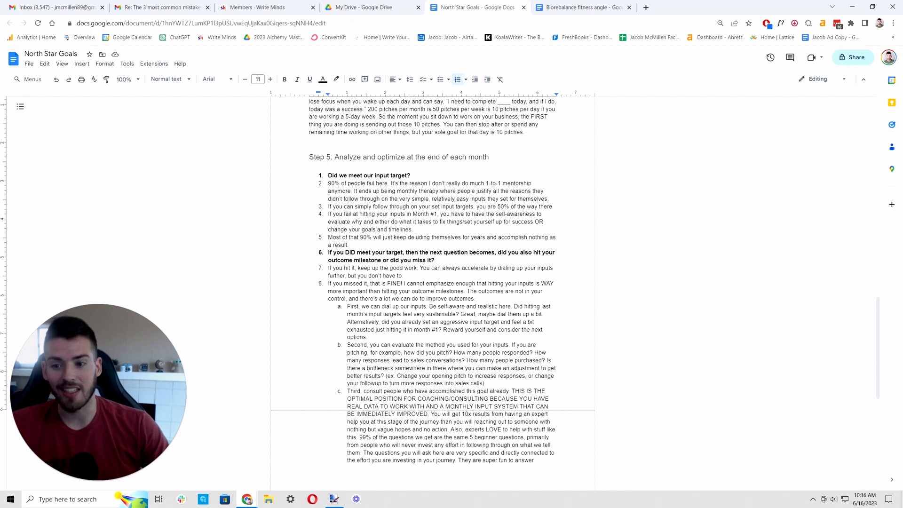
{"action": "left_click", "coordinate": [350, 244]}
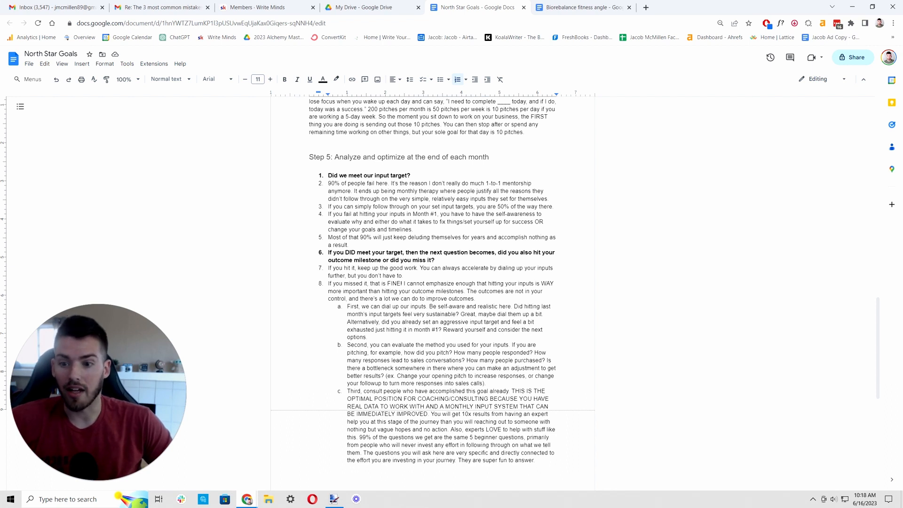
{"action": "left_click", "coordinate": [501, 236]}
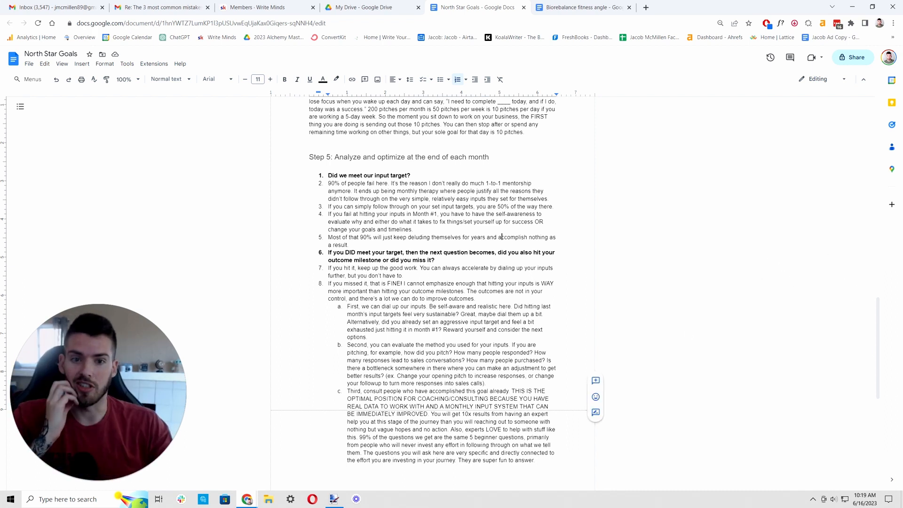
Highlight points 3 through 5 of Step 5, then deselect.
{"action": "double_click", "coordinate": [506, 237]}
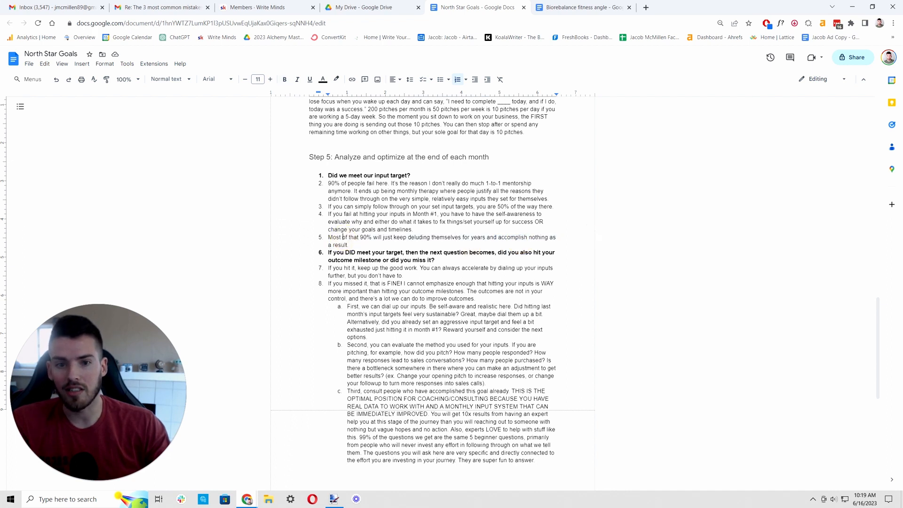
{"action": "left_click_drag", "start_coordinate": [374, 229], "coordinate": [406, 236]}
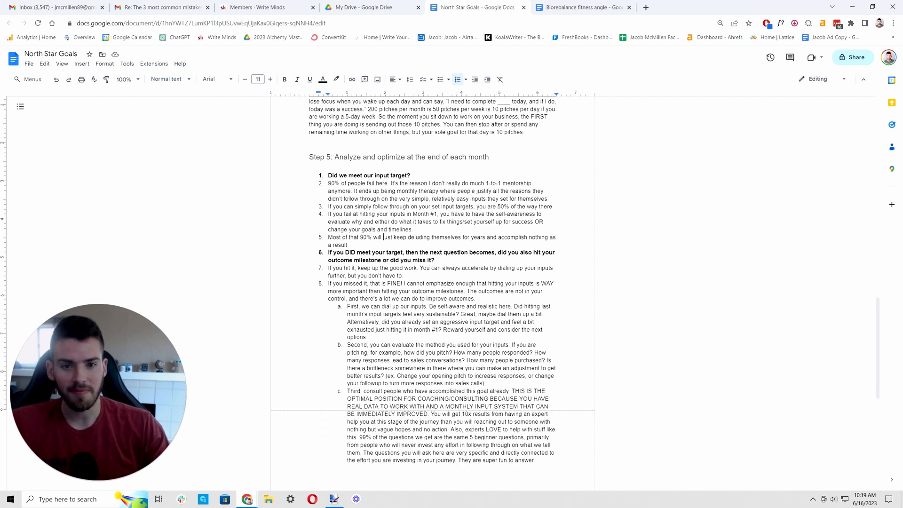
{"action": "left_click_drag", "start_coordinate": [326, 206], "coordinate": [356, 244]}
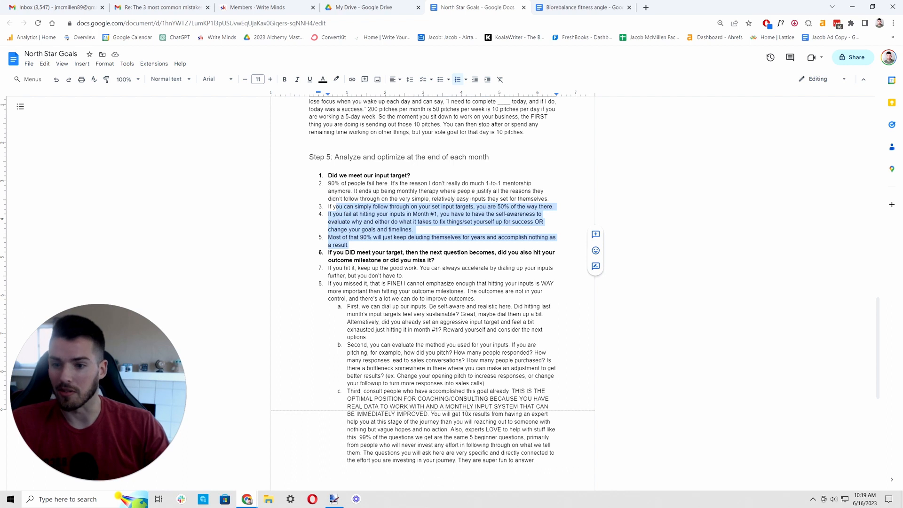
{"action": "left_click", "coordinate": [399, 236]}
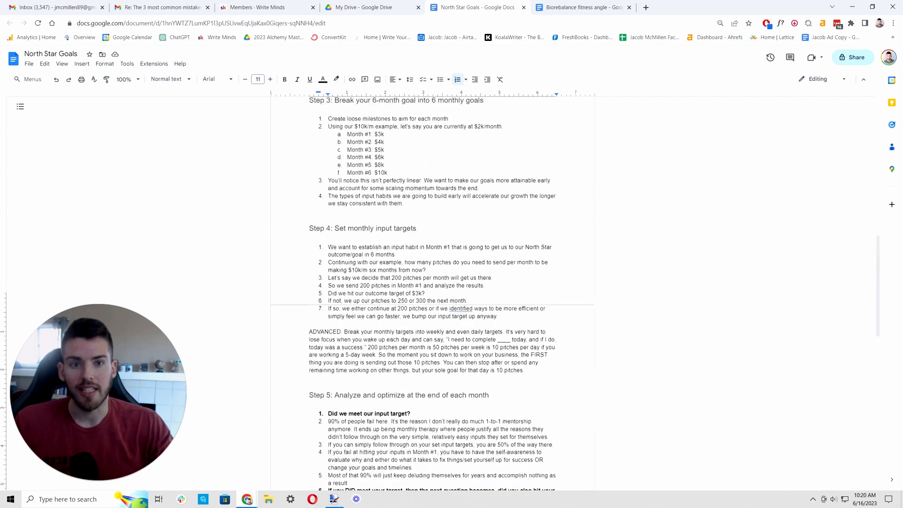
Scroll down past Step 4 to the end of Step 5's sub-point c on consulting experts.
{"action": "scroll", "scroll_direction": "down", "scroll_amount": 3}
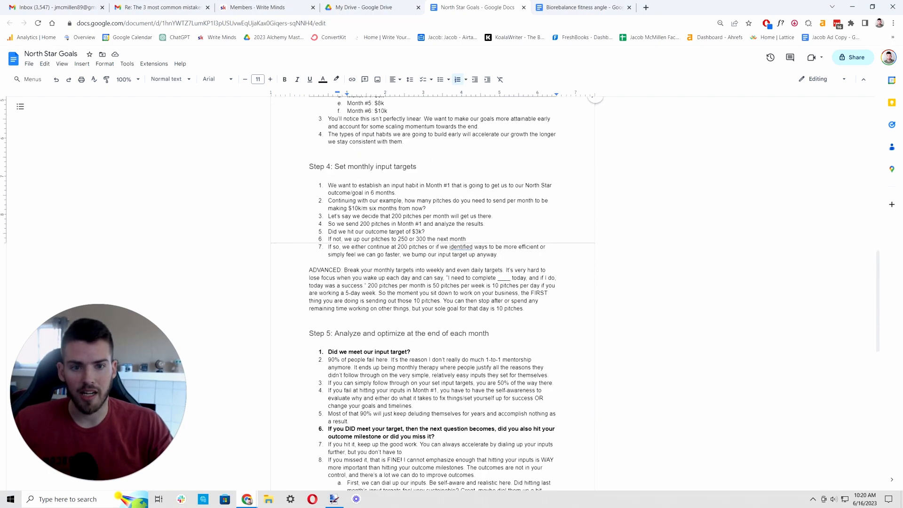
{"action": "scroll", "scroll_direction": "down", "scroll_amount": 3}
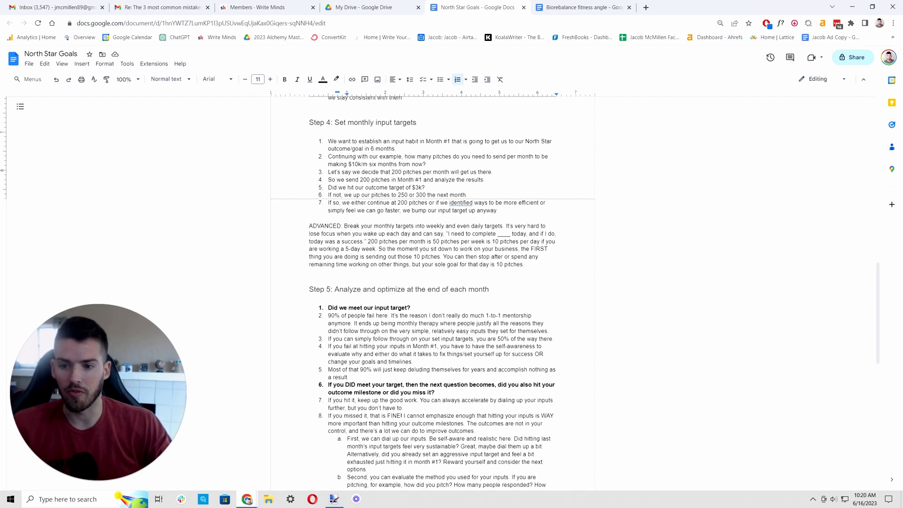
{"action": "scroll", "scroll_direction": "down", "scroll_amount": 3}
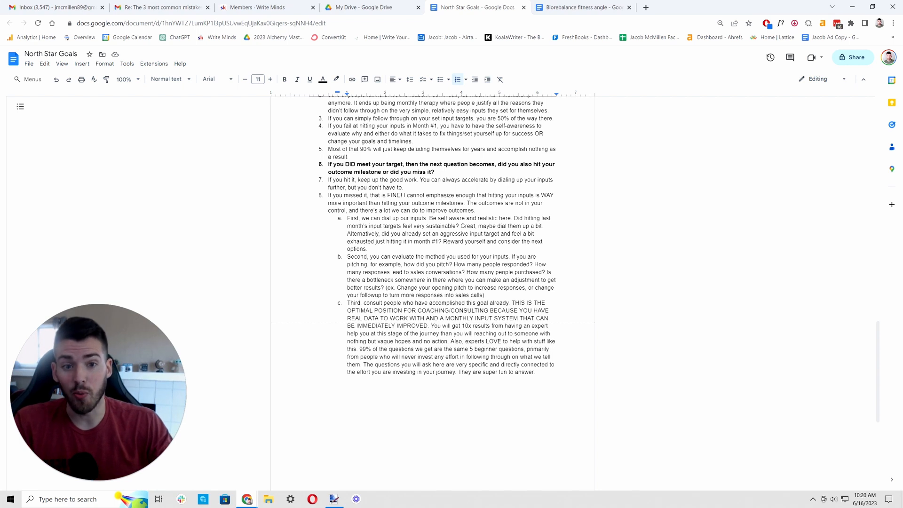
{"action": "left_click_drag", "start_coordinate": [406, 195], "coordinate": [461, 202]}
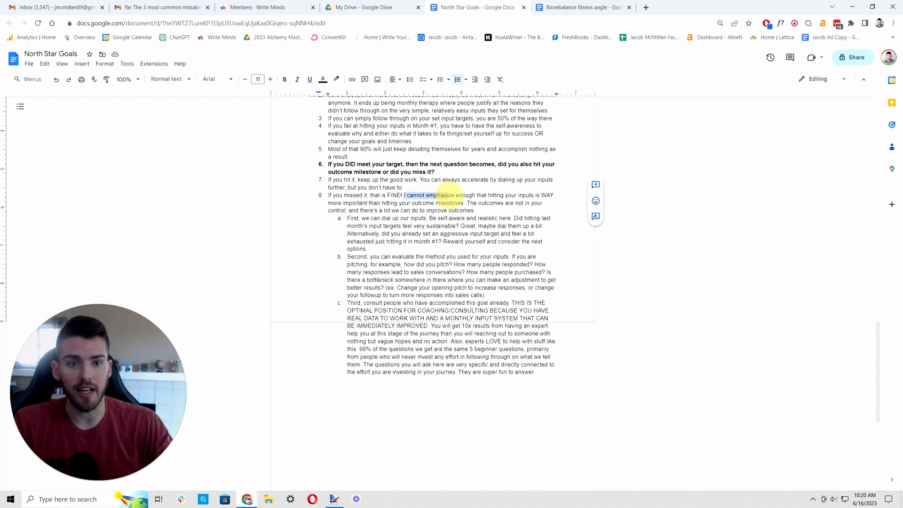
{"action": "left_click", "coordinate": [469, 203]}
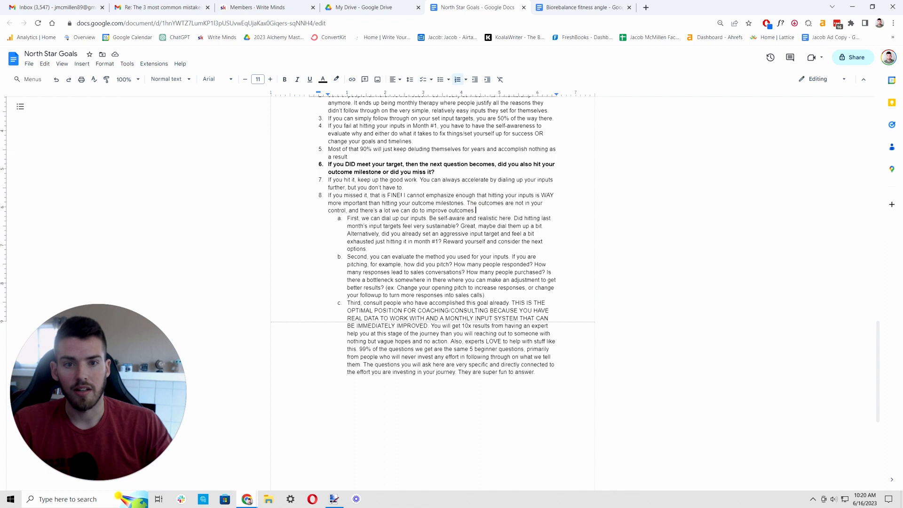
{"action": "left_click_drag", "start_coordinate": [419, 196], "coordinate": [471, 203]}
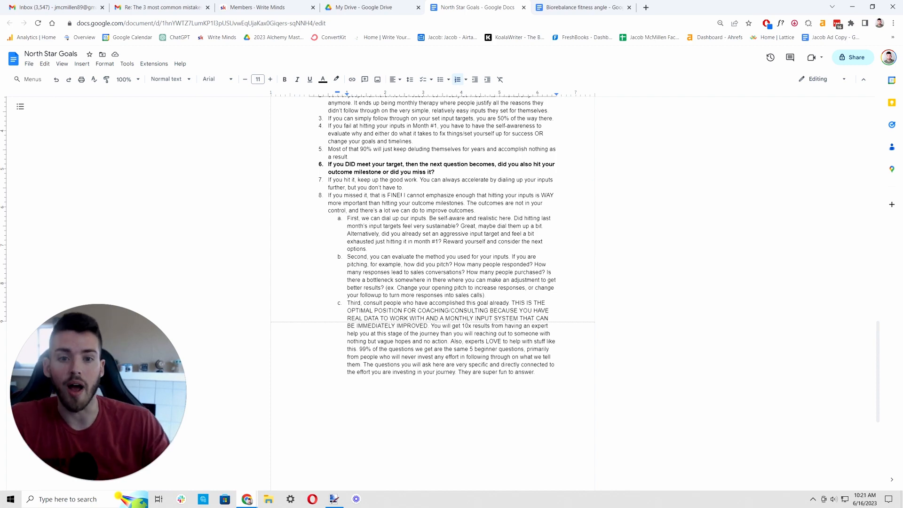
{"action": "scroll", "scroll_direction": "down", "scroll_amount": 3}
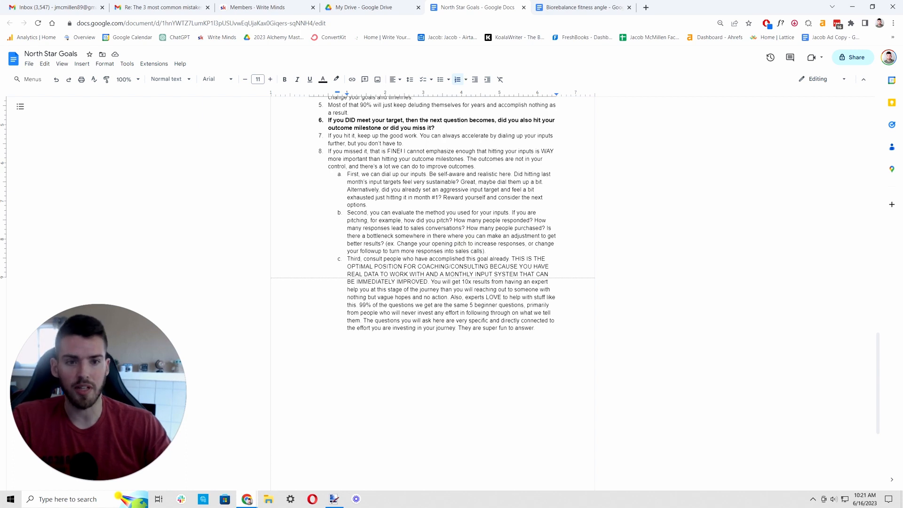
{"action": "left_click", "coordinate": [464, 244]}
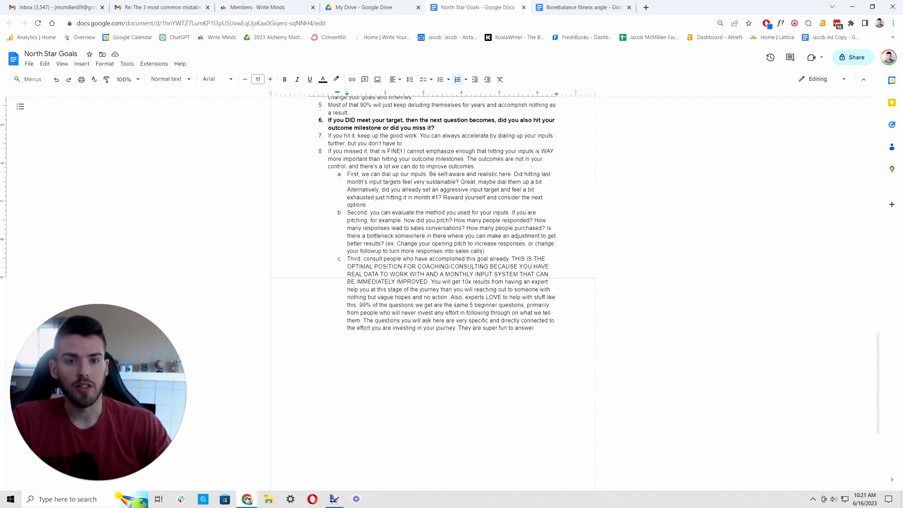
{"action": "left_click_drag", "start_coordinate": [405, 190], "coordinate": [439, 190]}
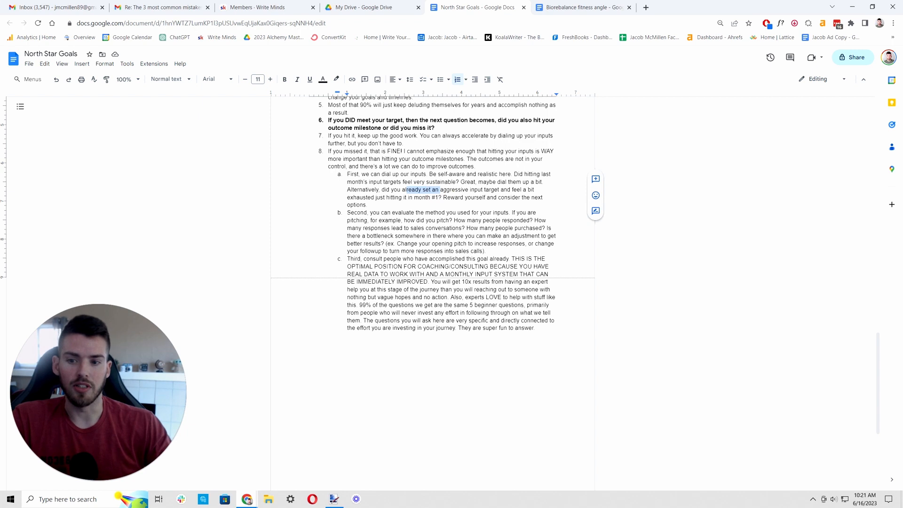
{"action": "left_click", "coordinate": [426, 189]}
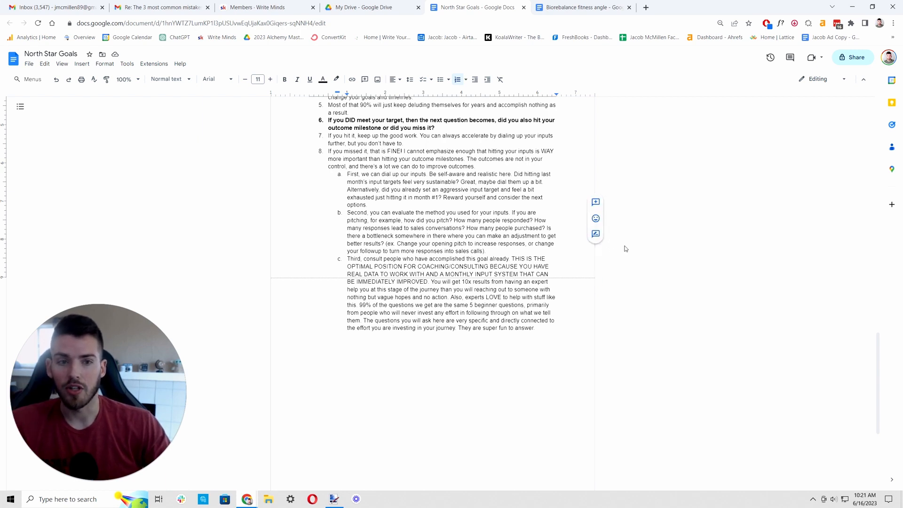
{"action": "left_click", "coordinate": [400, 189]}
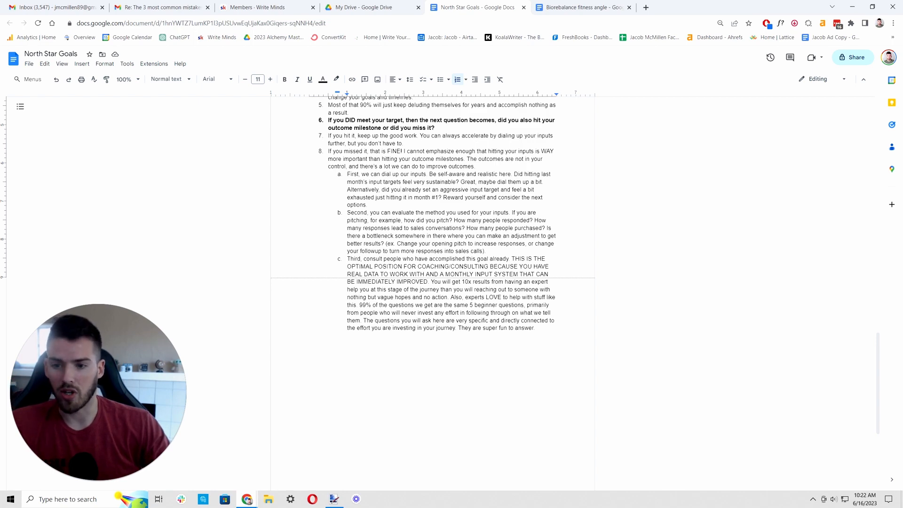
{"action": "left_click", "coordinate": [400, 189]}
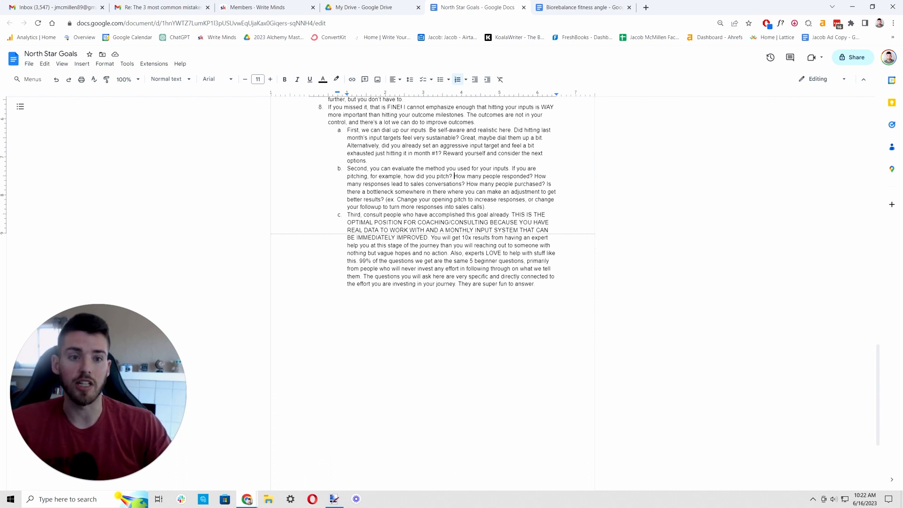
{"action": "left_click_drag", "start_coordinate": [375, 191], "coordinate": [485, 192]}
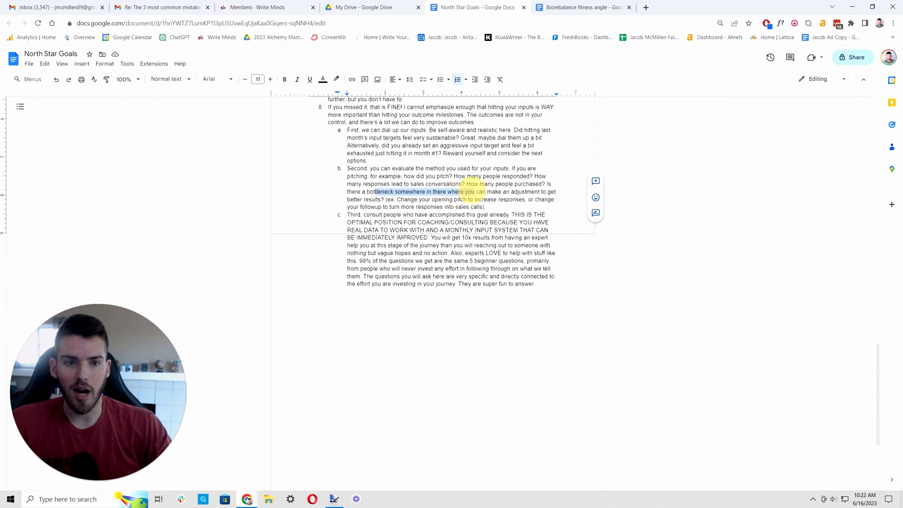
{"action": "left_click", "coordinate": [407, 199]}
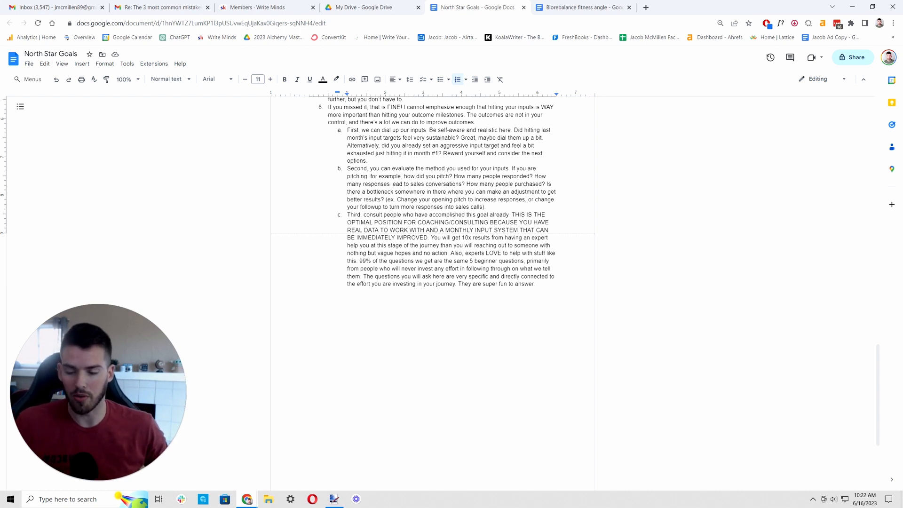
{"action": "left_click", "coordinate": [408, 200]}
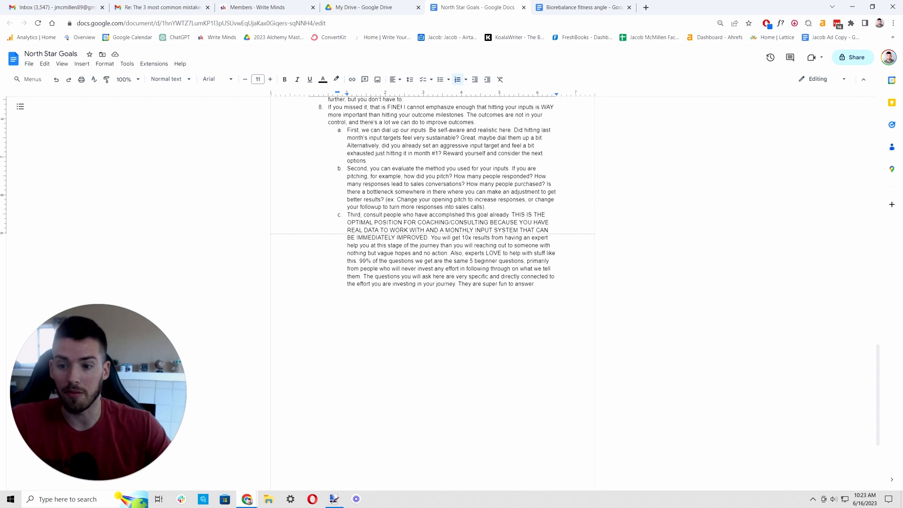
{"action": "left_click", "coordinate": [407, 198]}
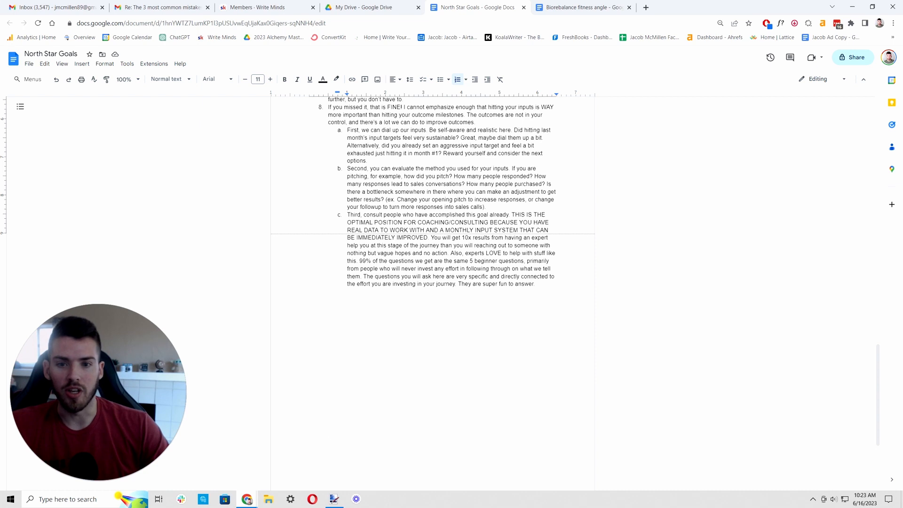
{"action": "left_click", "coordinate": [408, 198]}
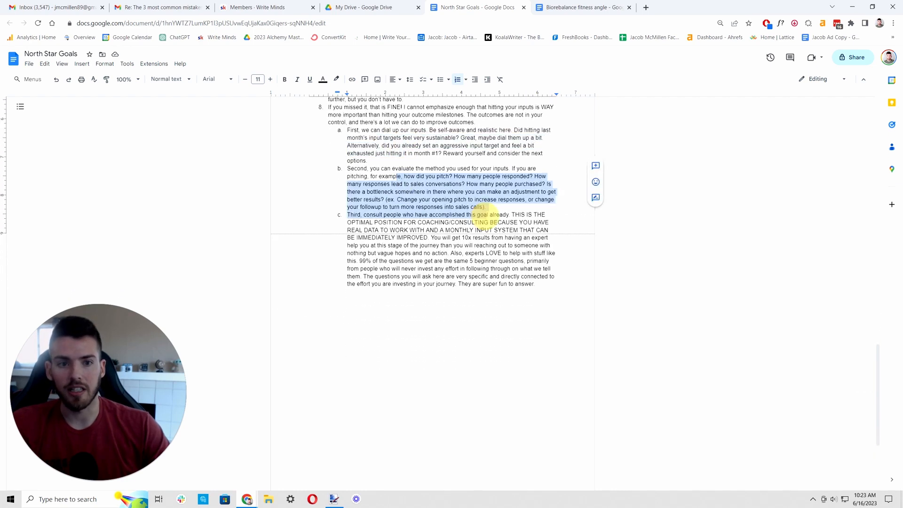
{"action": "left_click", "coordinate": [449, 254]}
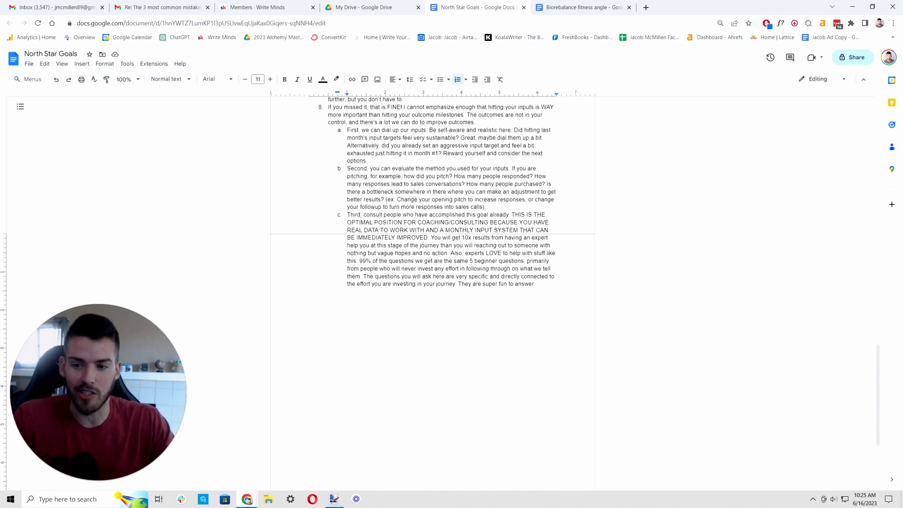
{"action": "left_click_drag", "start_coordinate": [464, 268], "coordinate": [536, 283]}
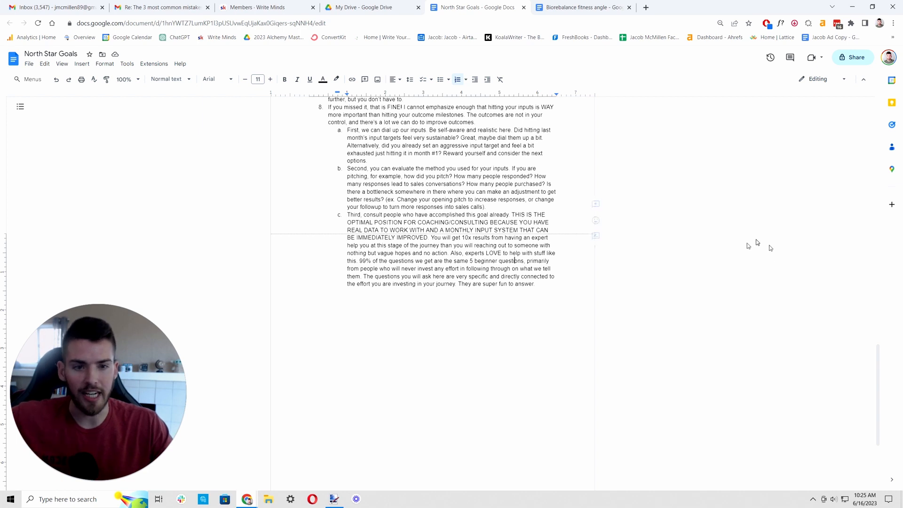
{"action": "mouse_move", "coordinate": [678, 292]}
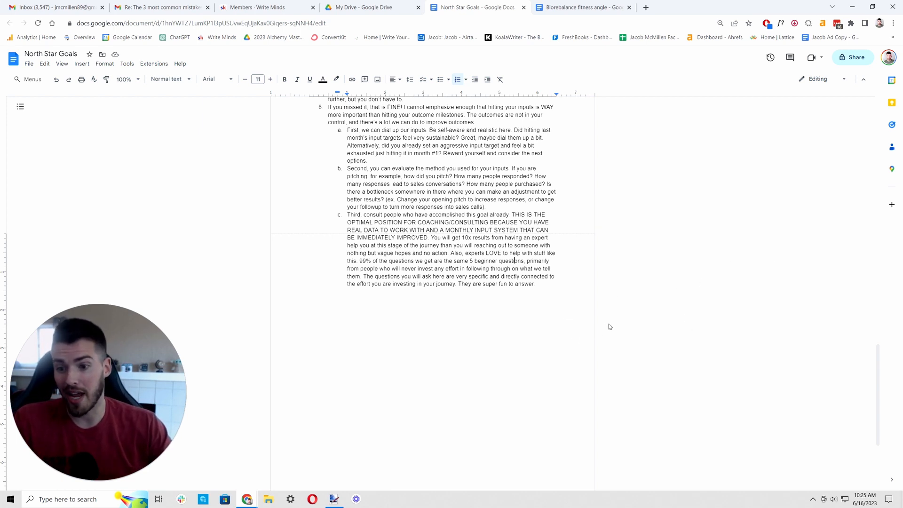
{"action": "mouse_move", "coordinate": [564, 295]}
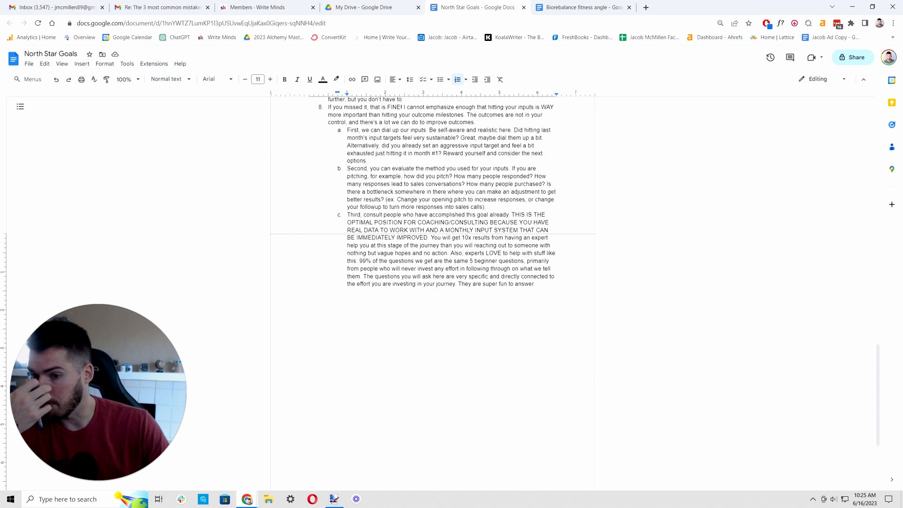
{"action": "mouse_move", "coordinate": [487, 307]}
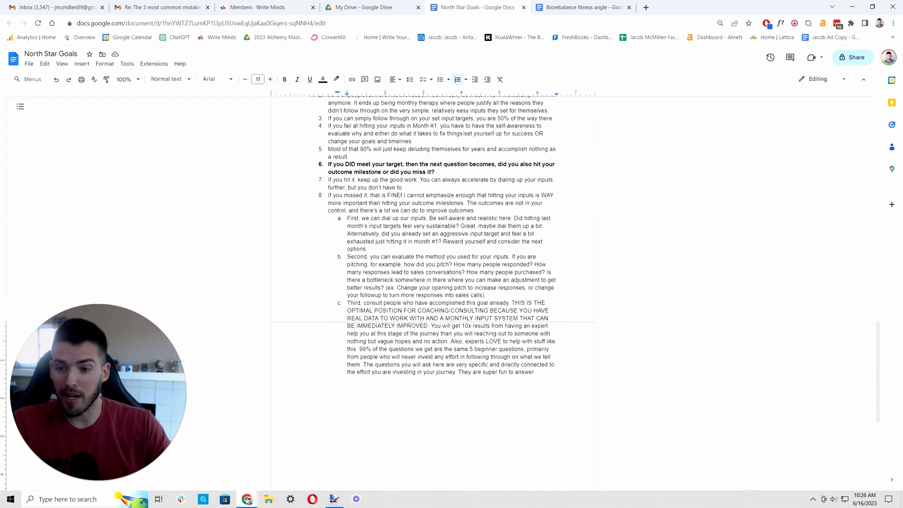
{"action": "left_click", "coordinate": [452, 333]}
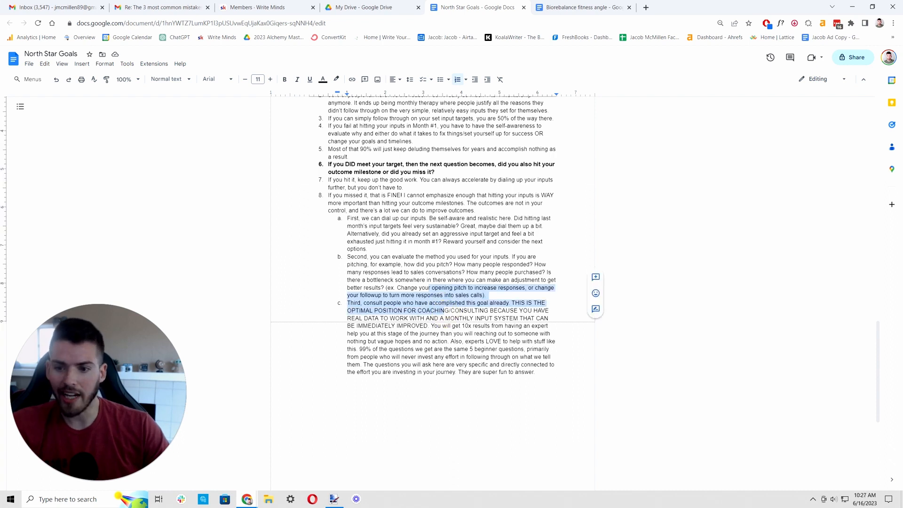
{"action": "left_click", "coordinate": [467, 349]}
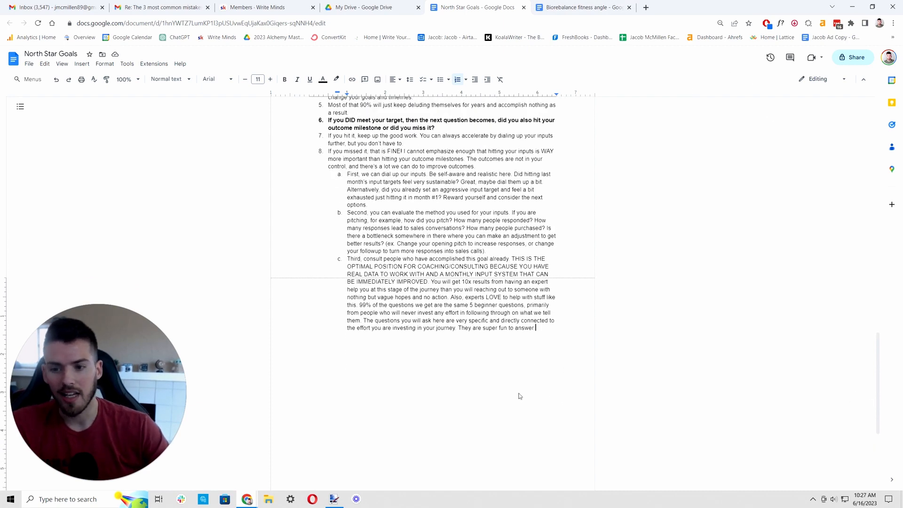
{"action": "double_click", "coordinate": [475, 312]}
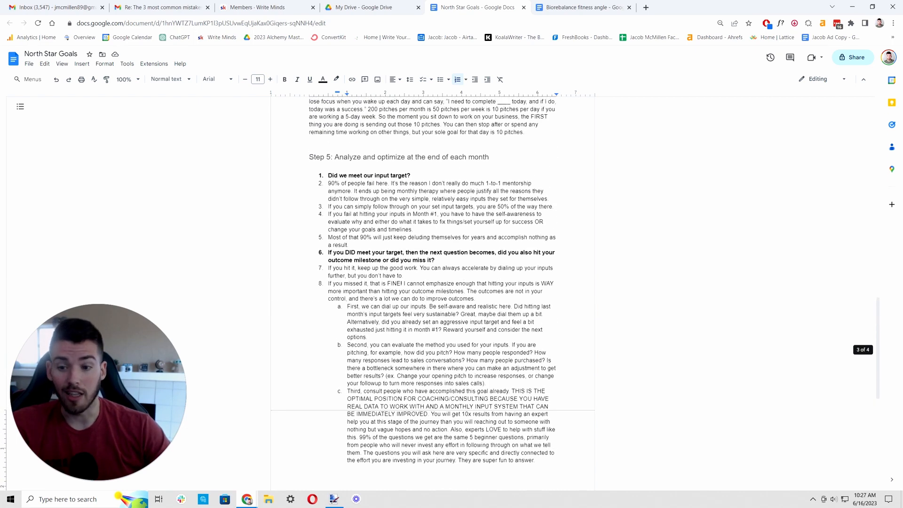
{"action": "scroll", "scroll_direction": "down", "scroll_amount": 3}
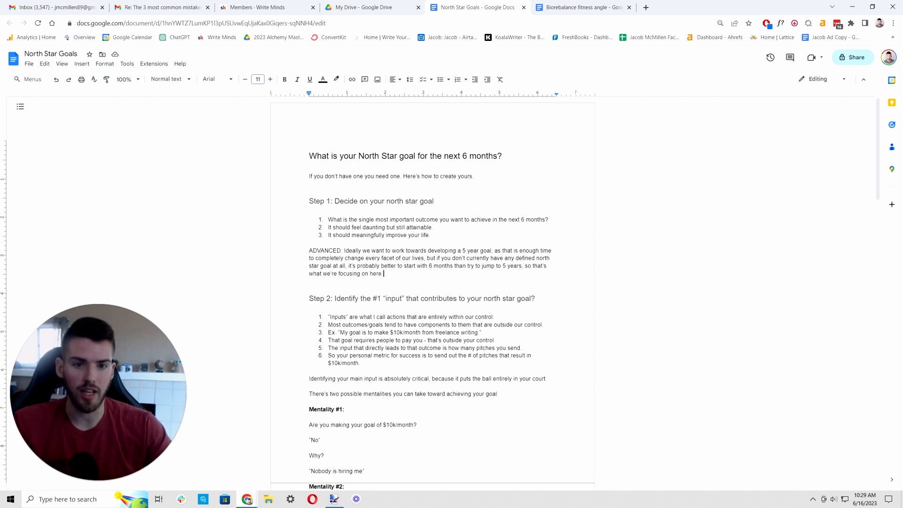
{"action": "scroll", "scroll_direction": "down", "scroll_amount": 3}
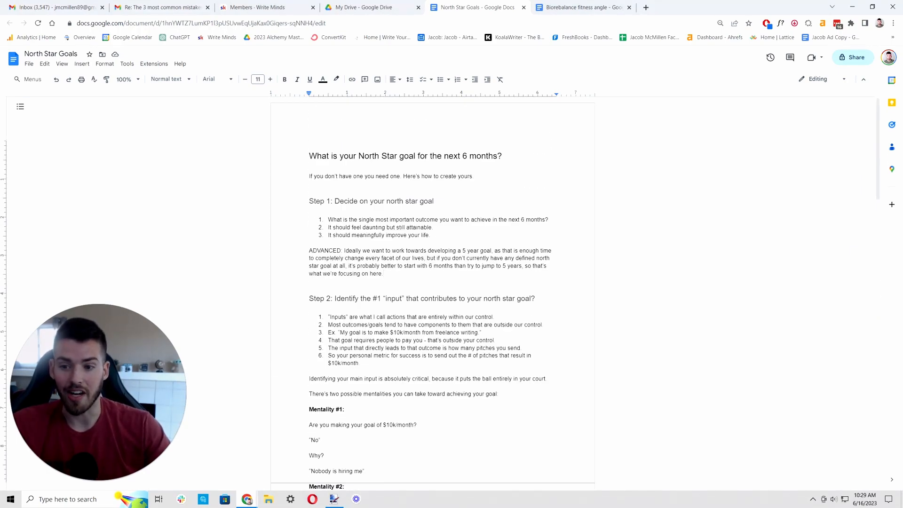
{"action": "left_click", "coordinate": [383, 274]}
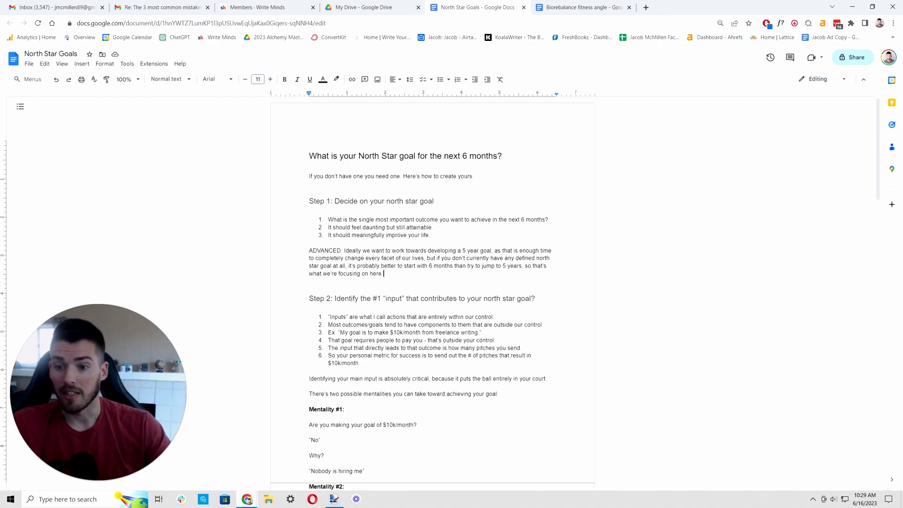